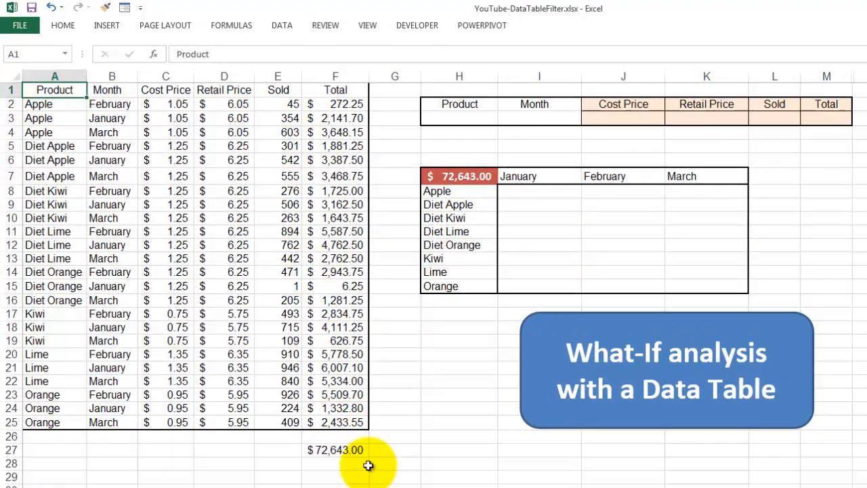
mouse_move(152, 229)
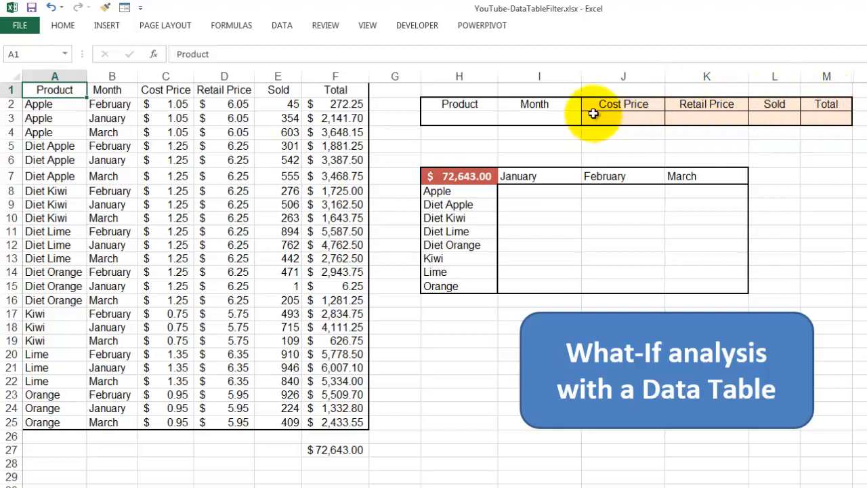
mouse_move(484, 235)
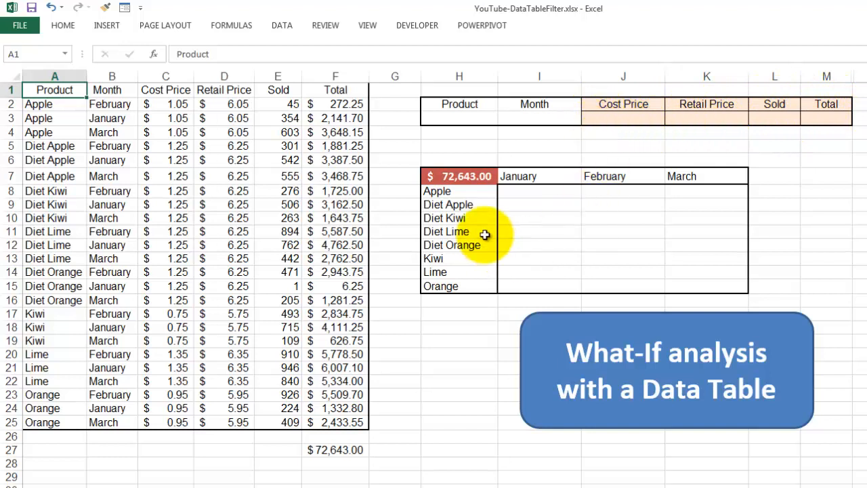
mouse_move(711, 289)
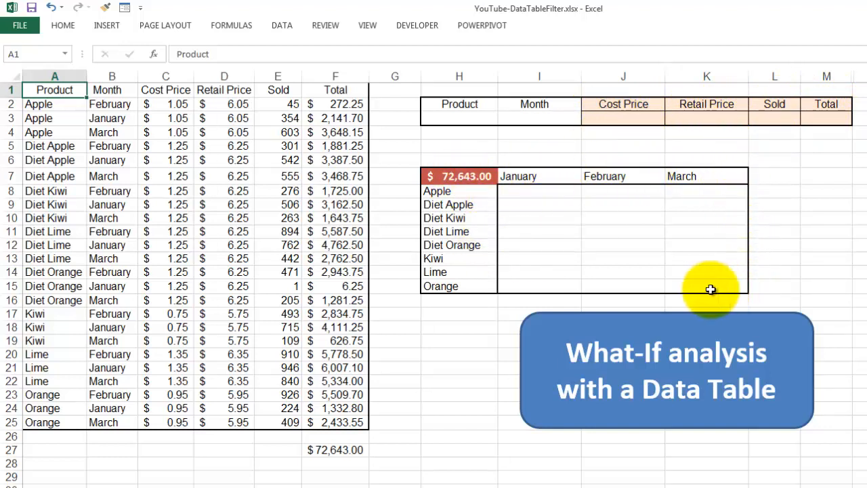
mouse_move(699, 259)
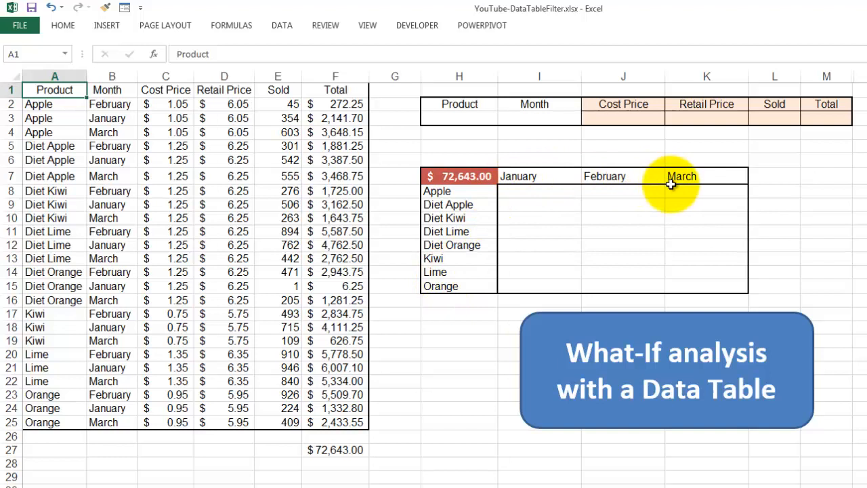
mouse_move(657, 210)
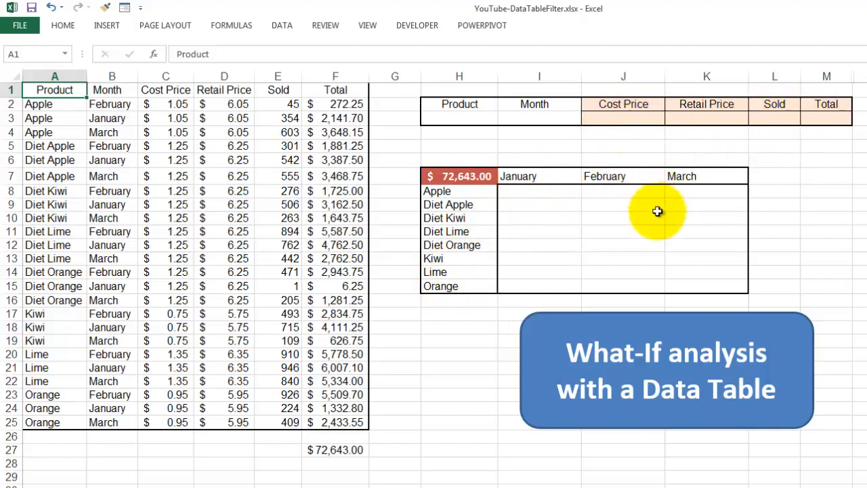
mouse_move(481, 292)
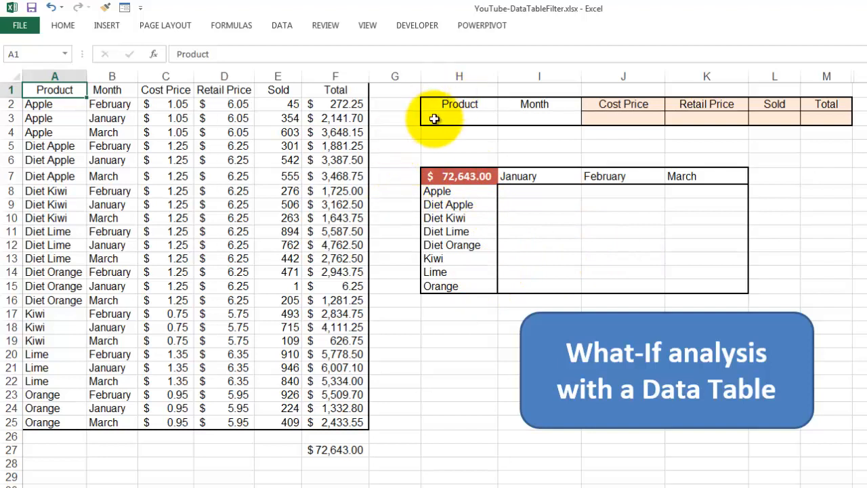
mouse_move(459, 104)
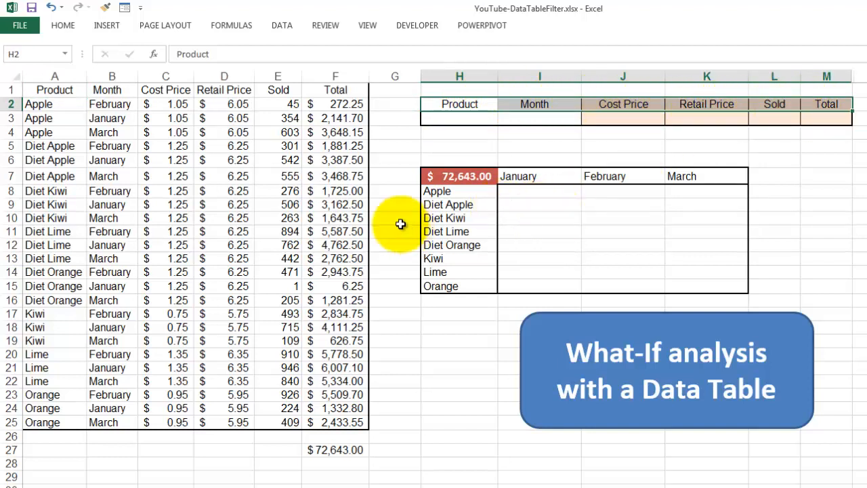
Step: Link H2:M2 to the data headings with =A1, then rename Sold to QtySold
click(54, 90)
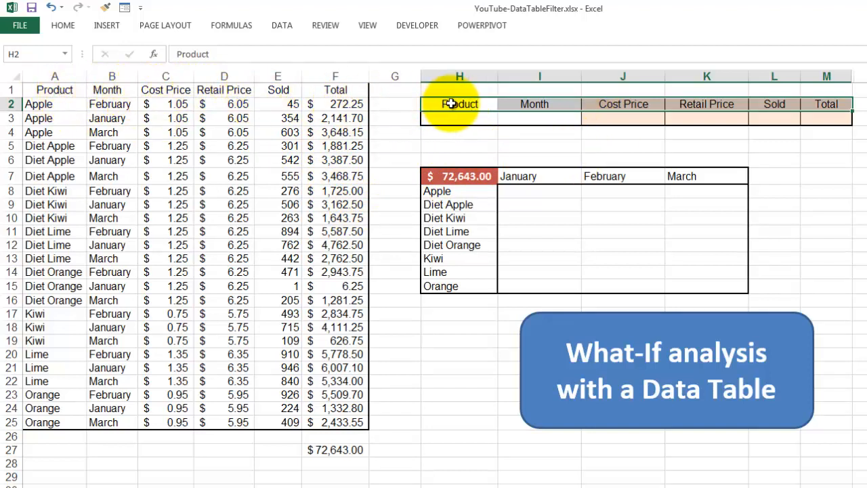
mouse_move(784, 122)
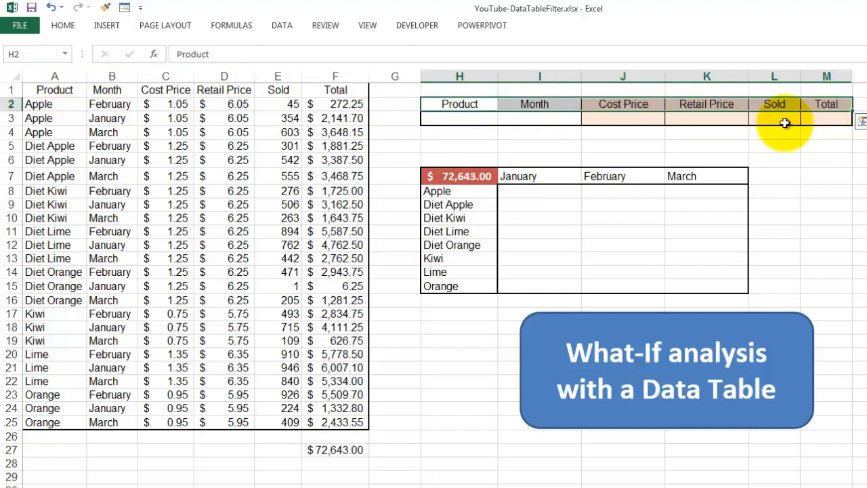
mouse_move(590, 104)
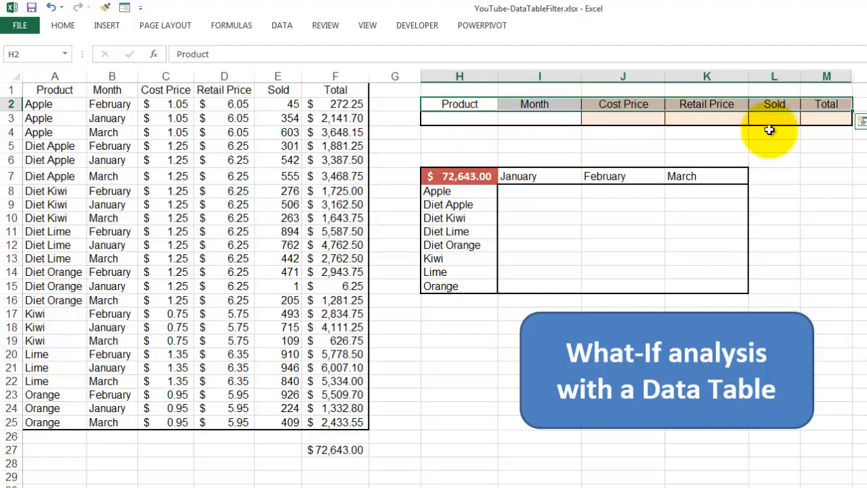
mouse_move(643, 205)
text(=)
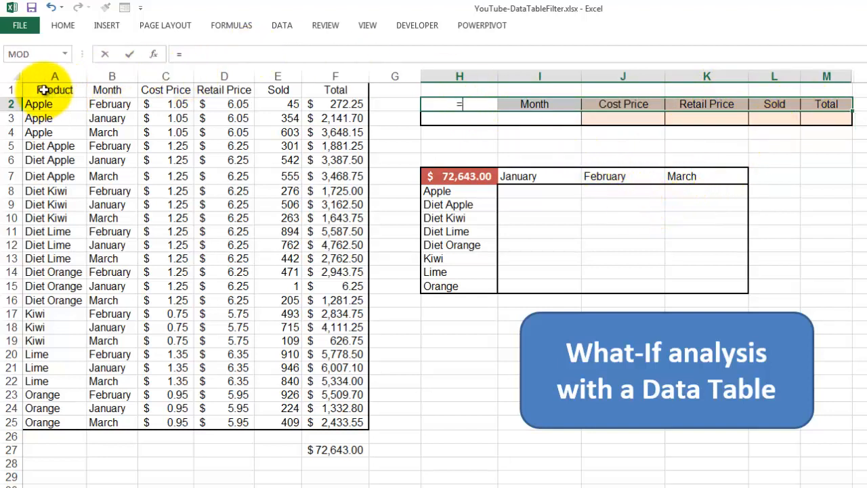
drag(54, 90, 336, 90)
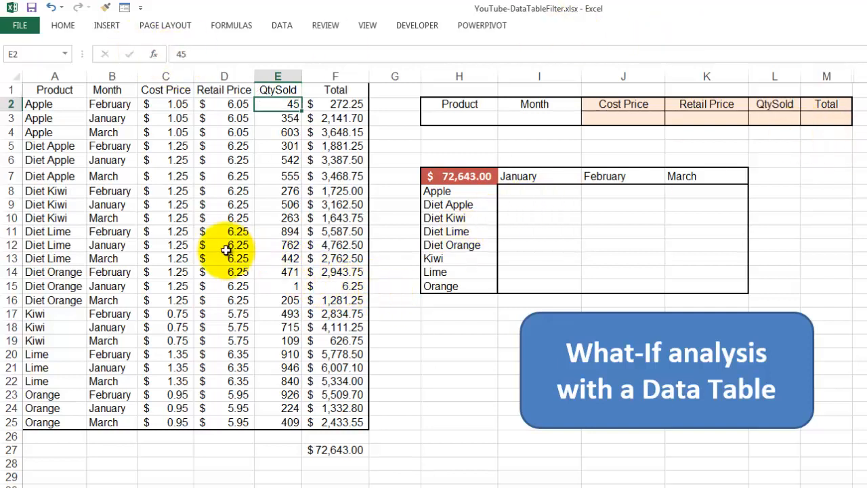
mouse_move(413, 234)
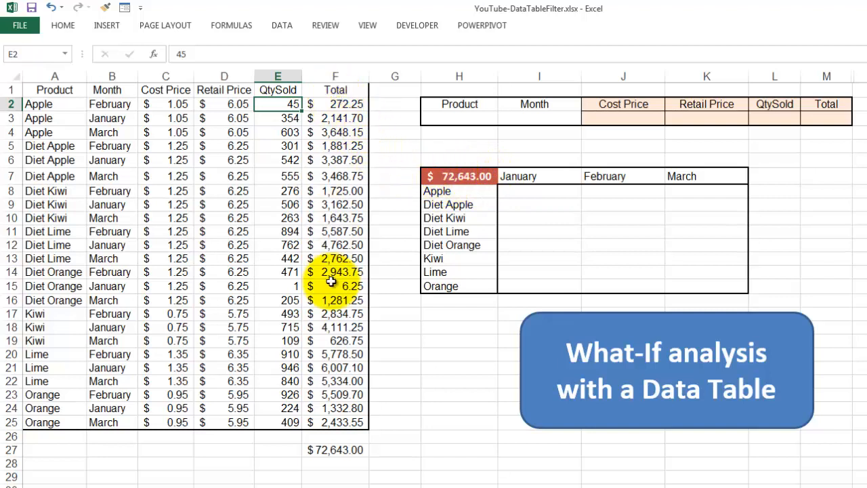
Step: Enter =SUM(F2:F26) in F27 under the Total column for the $72,643.00 total
click(334, 449)
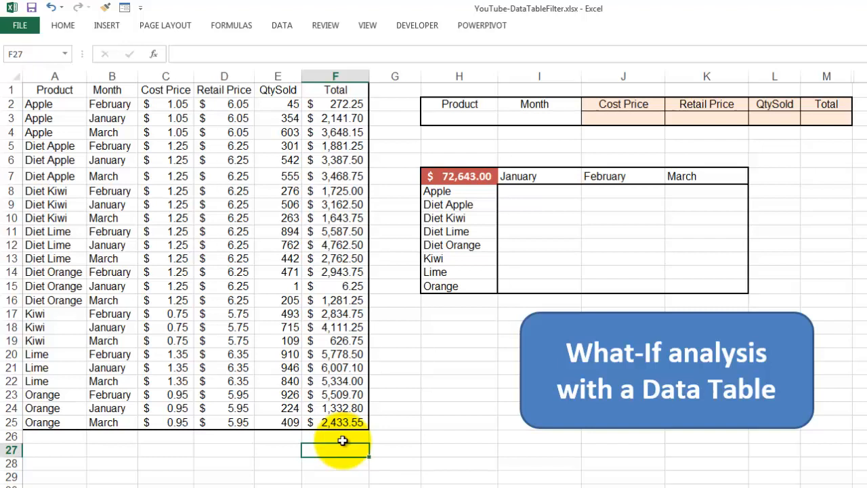
key(alt)
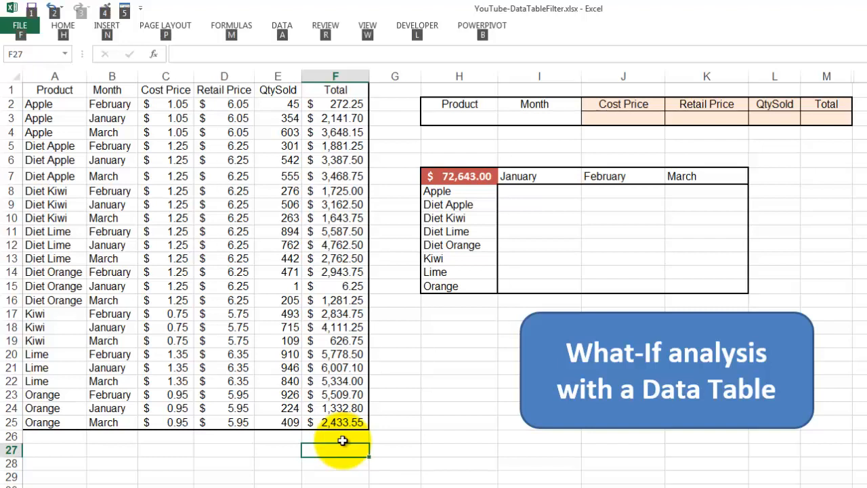
text(=SUM(F2:F26))
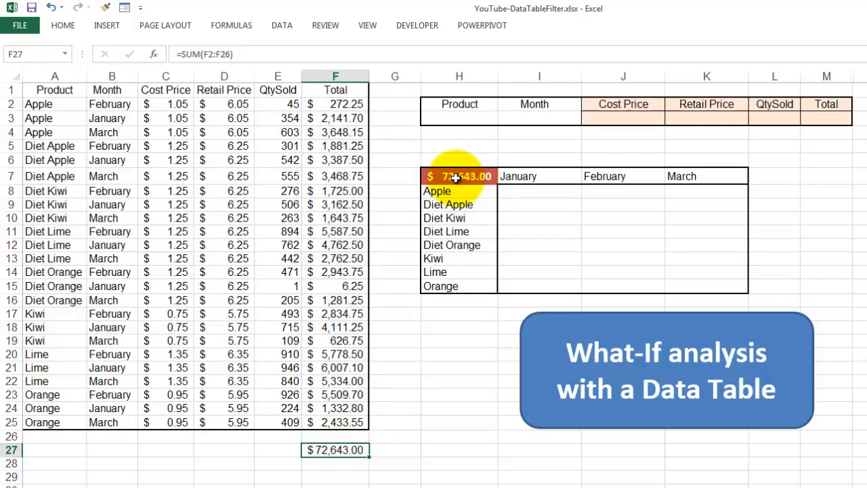
mouse_move(515, 106)
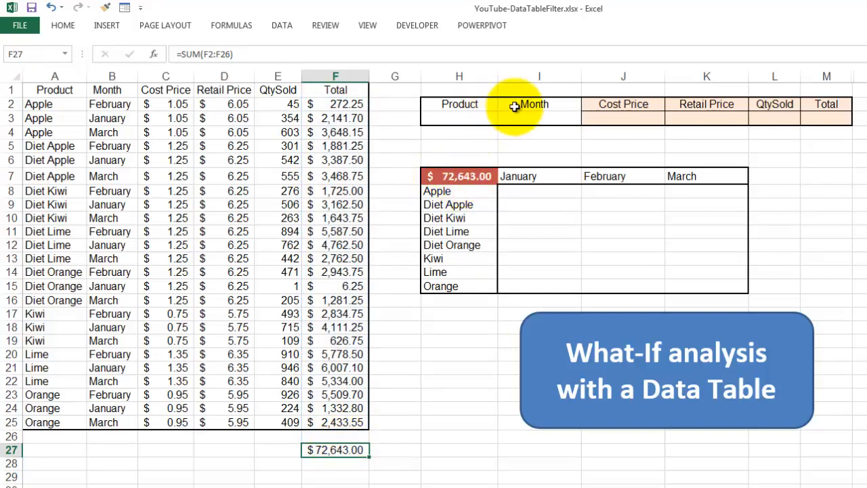
mouse_move(649, 143)
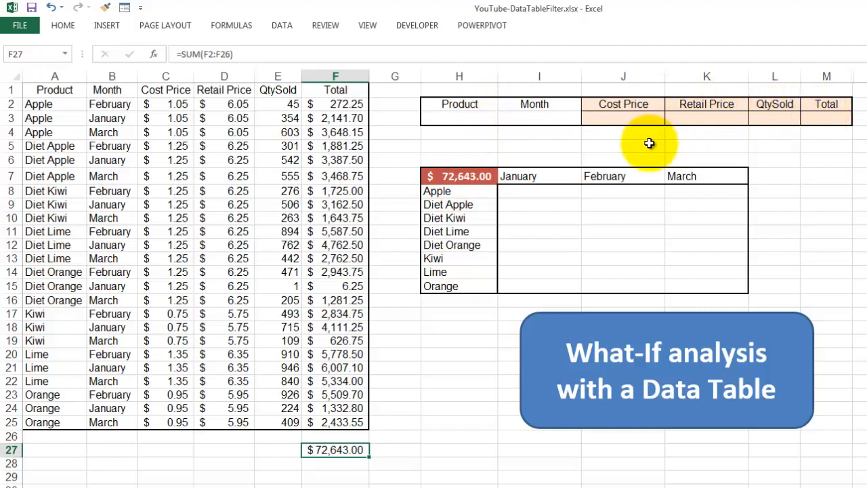
mouse_move(768, 128)
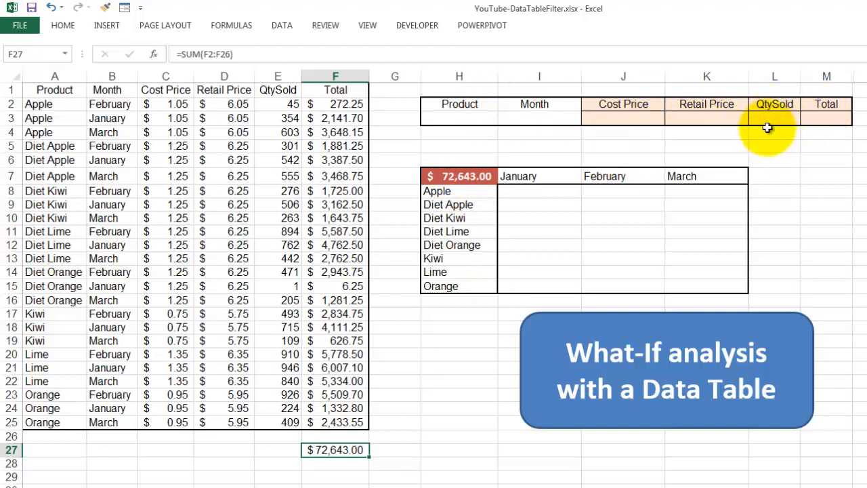
mouse_move(768, 117)
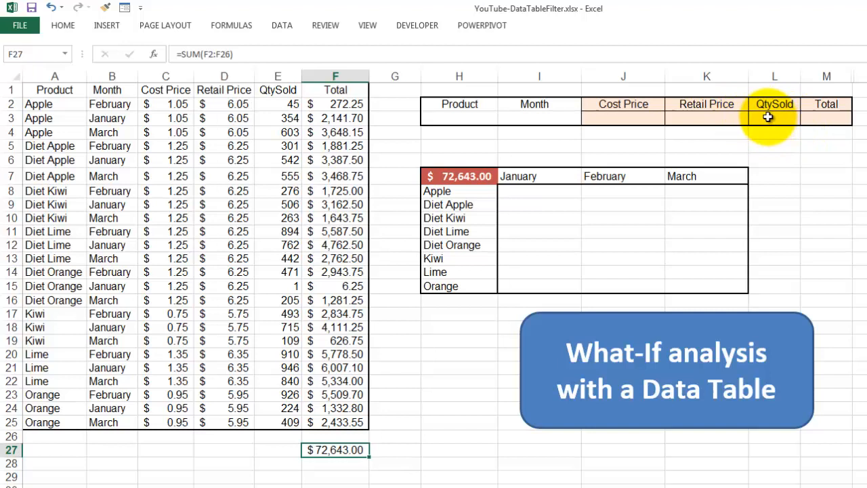
mouse_move(461, 176)
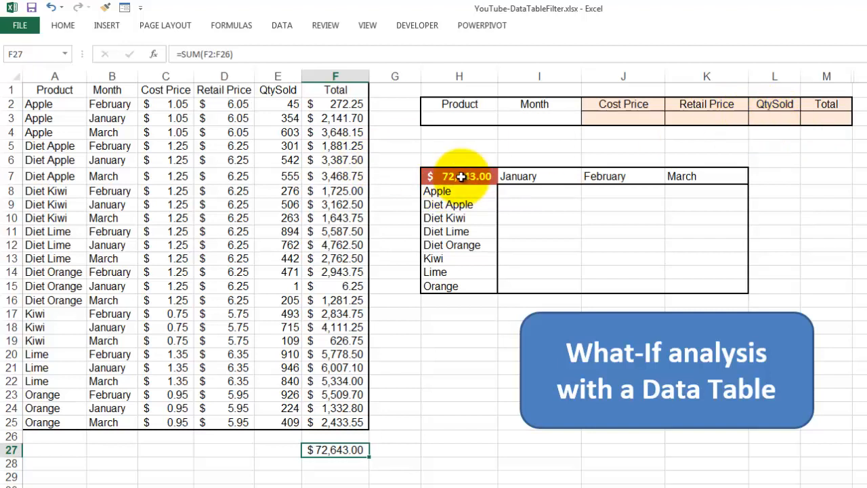
click(460, 176)
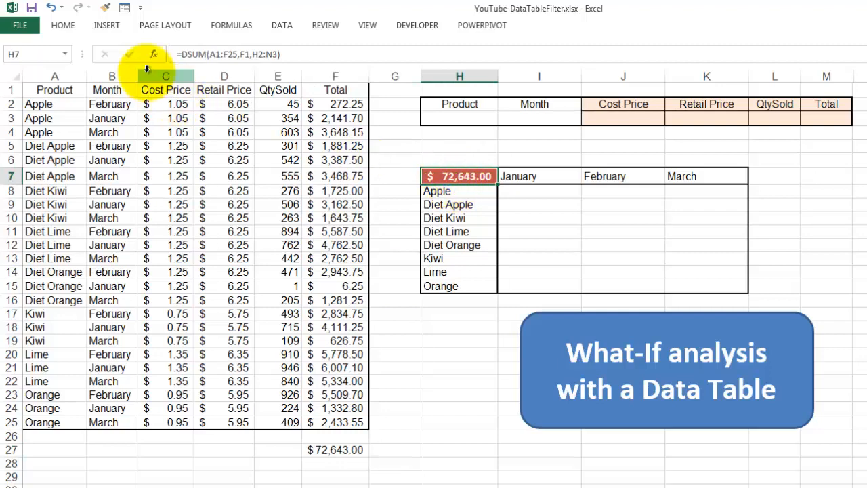
click(153, 54)
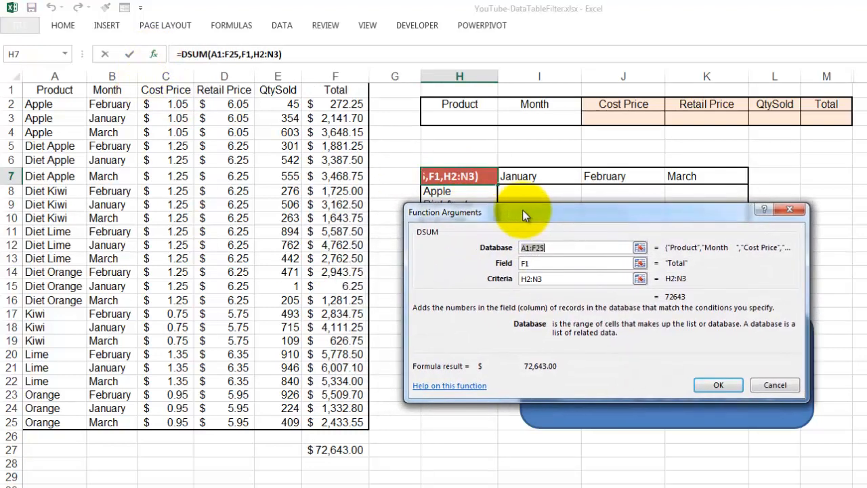
mouse_move(446, 309)
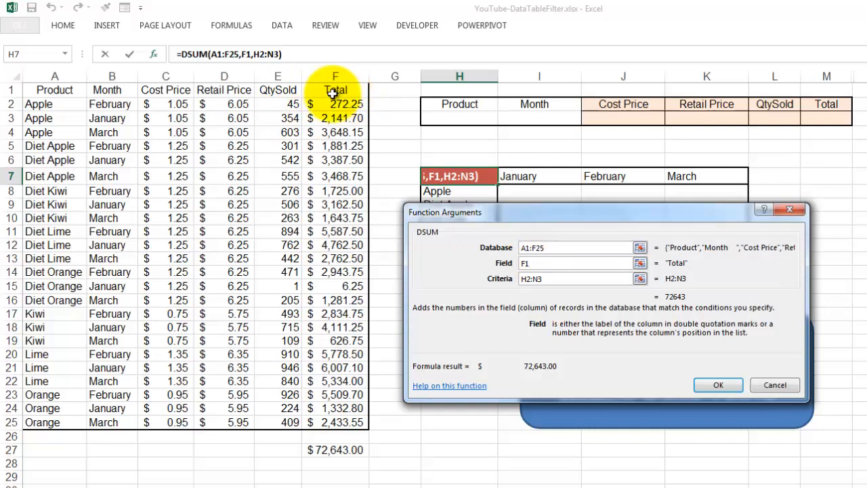
mouse_move(371, 232)
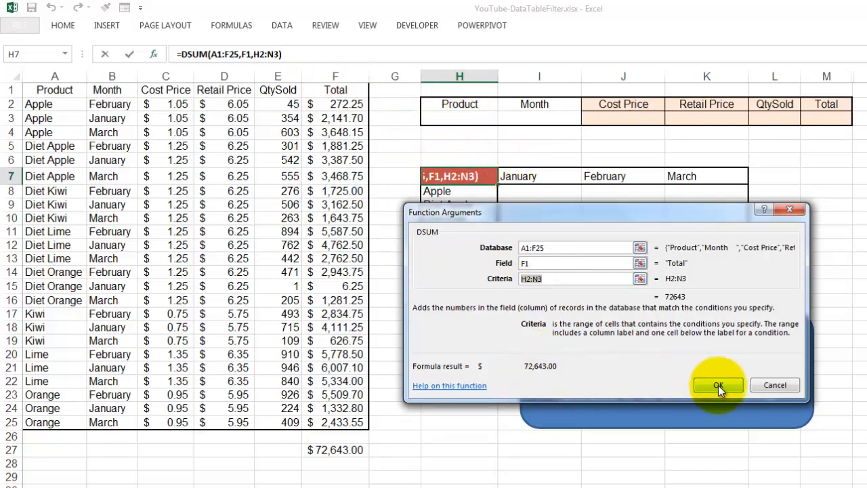
click(719, 385)
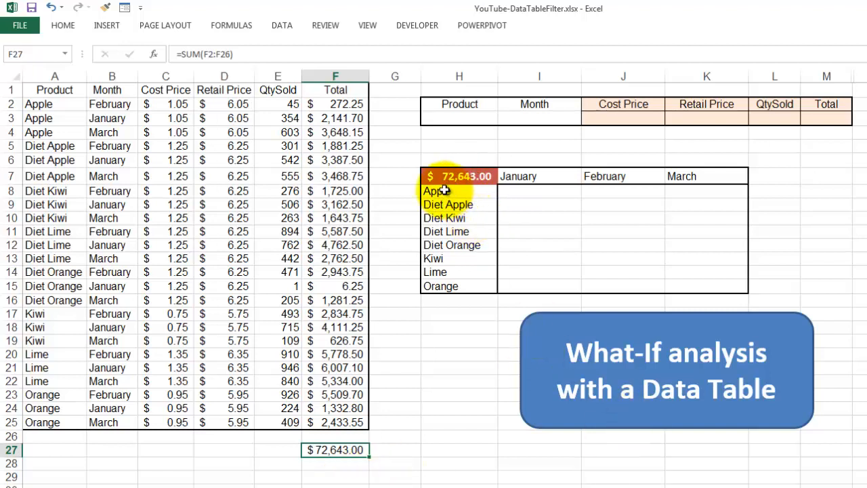
mouse_move(658, 179)
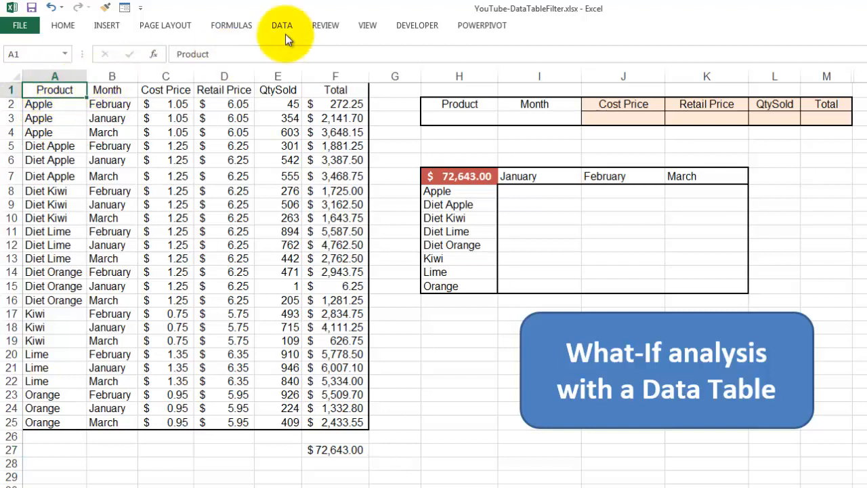
mouse_move(278, 34)
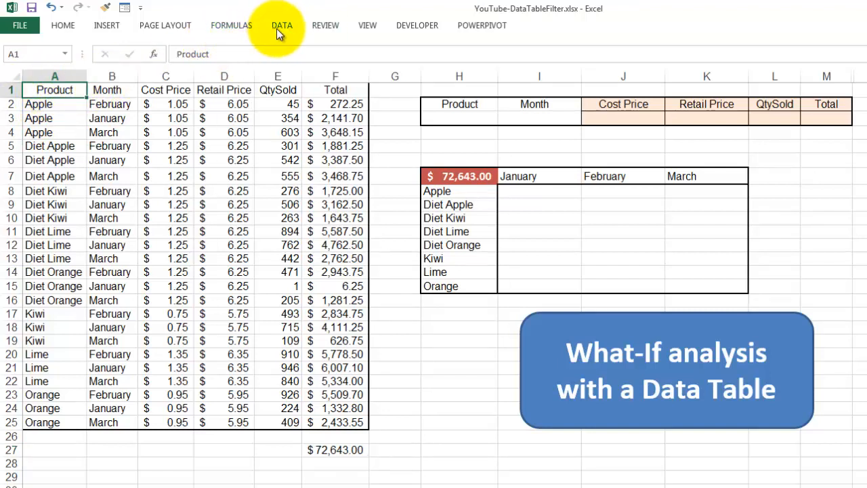
Step: Run Advanced Filter with Unique records only, copying the product names to $H$18
click(281, 25)
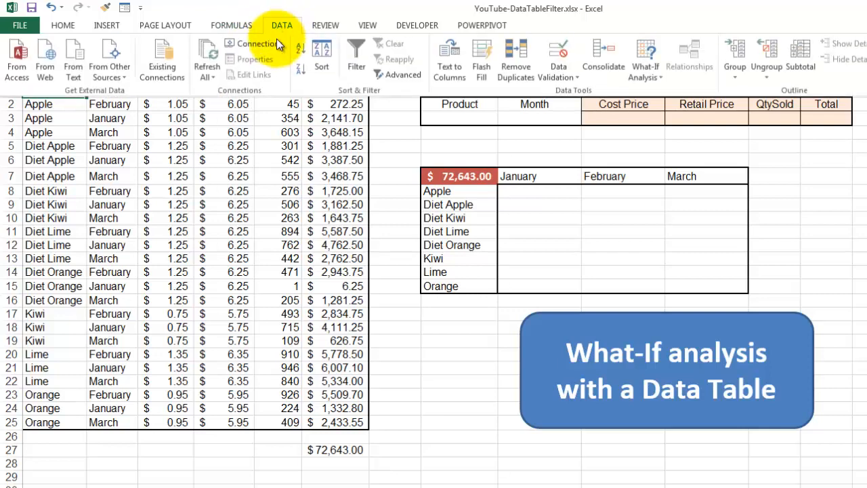
mouse_move(398, 75)
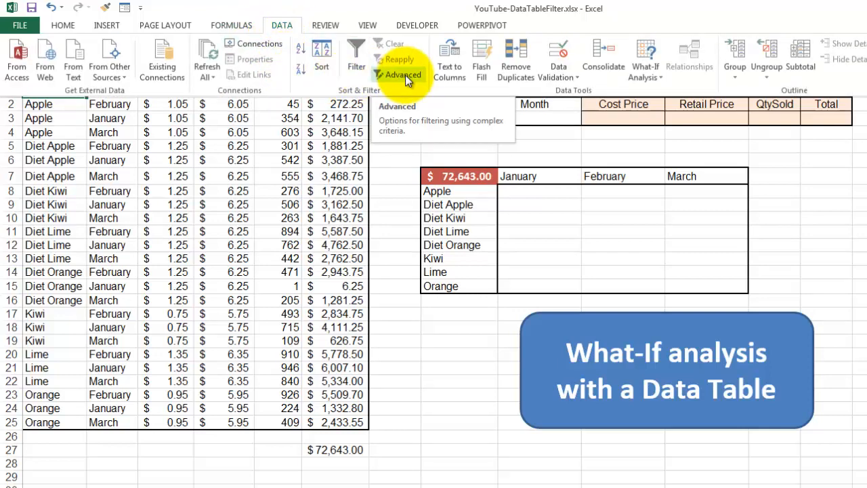
click(398, 74)
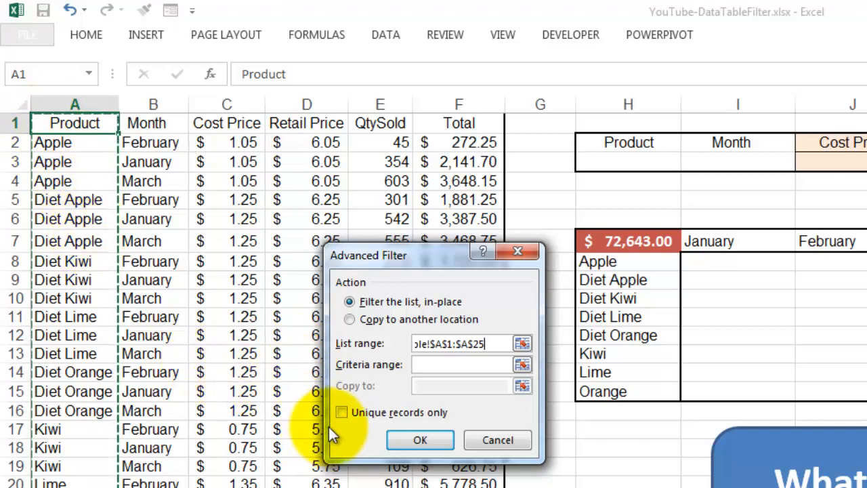
click(342, 412)
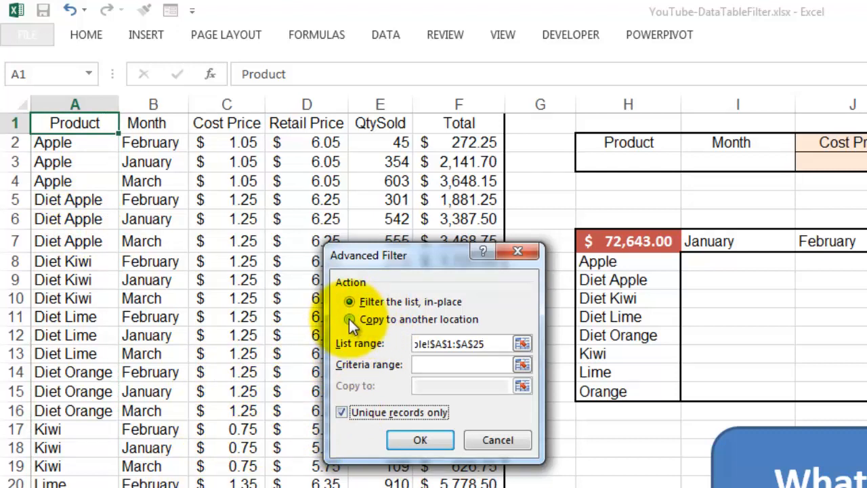
click(349, 319)
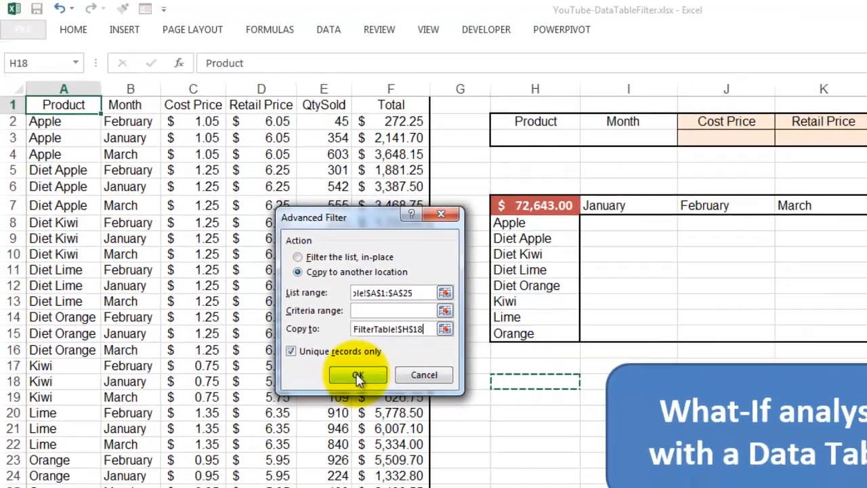
click(358, 375)
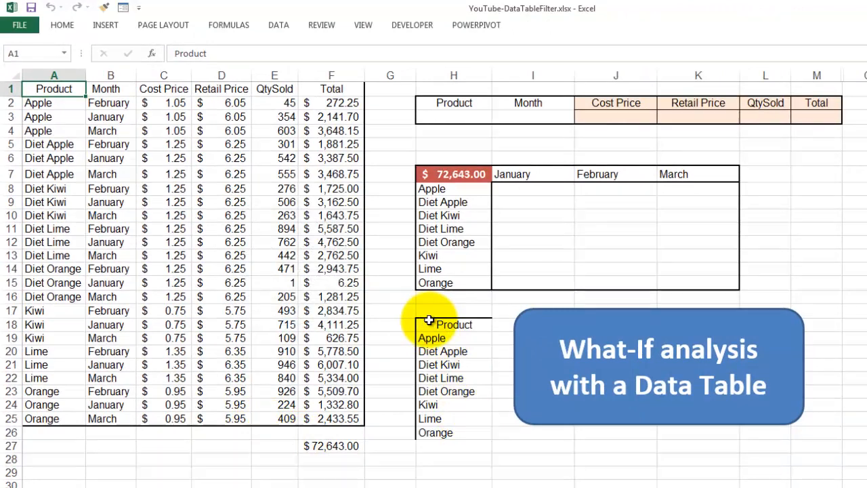
drag(454, 324, 436, 433)
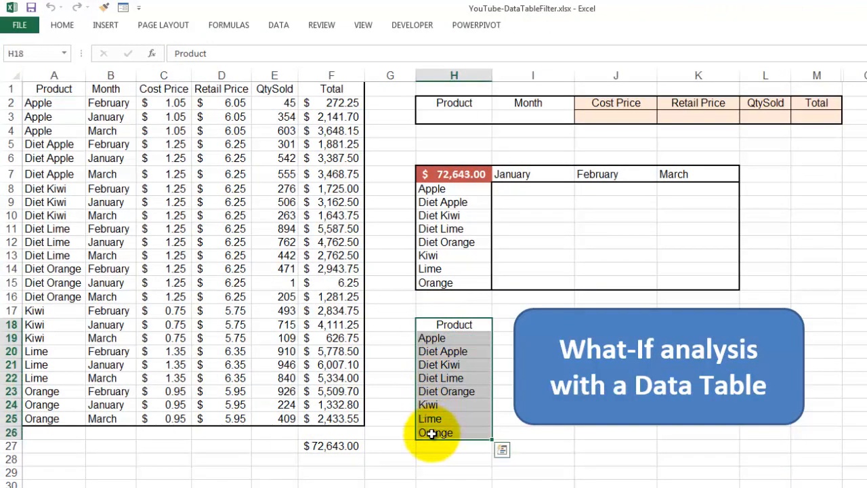
mouse_move(441, 391)
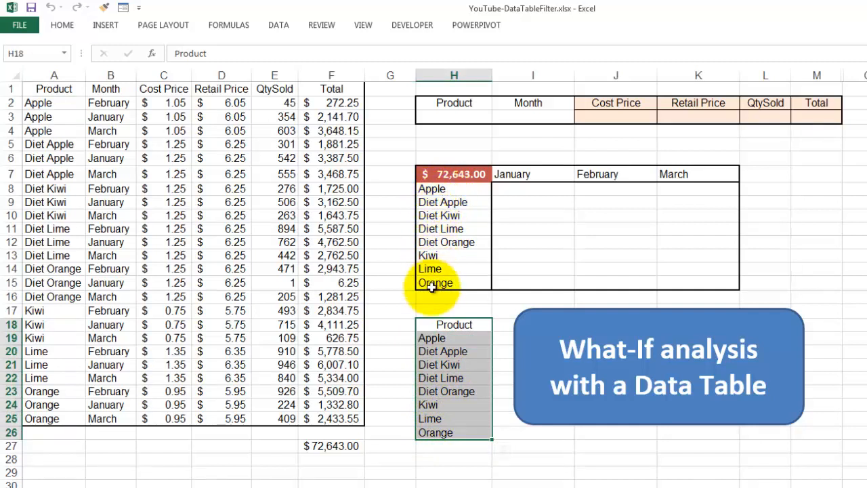
mouse_move(637, 175)
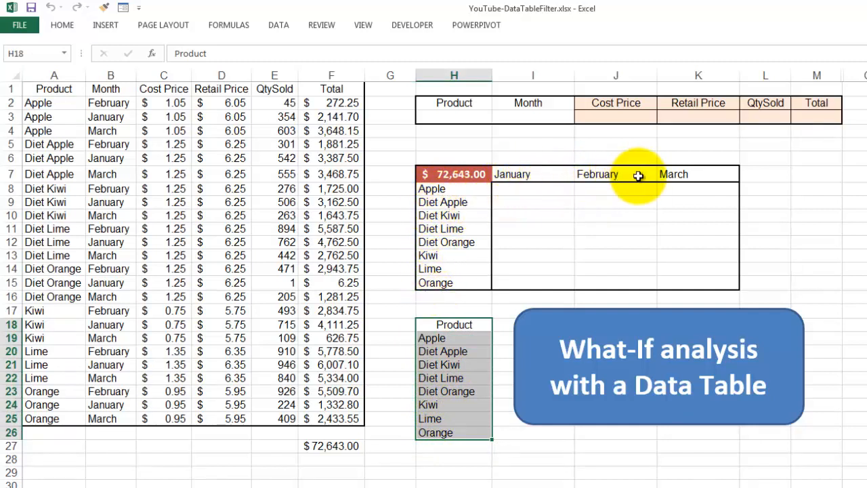
mouse_move(589, 179)
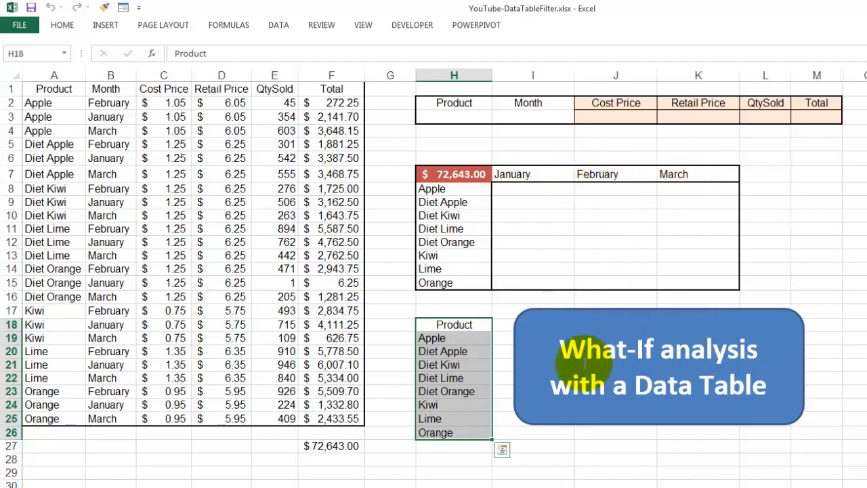
mouse_move(640, 351)
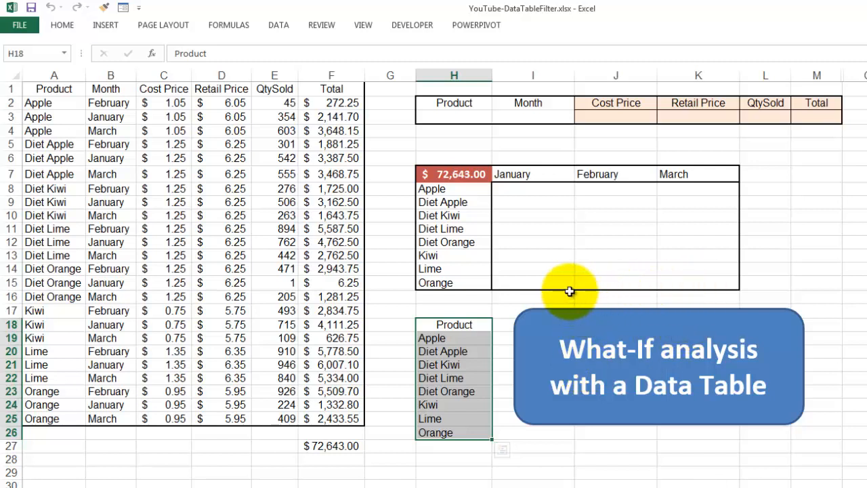
mouse_move(602, 312)
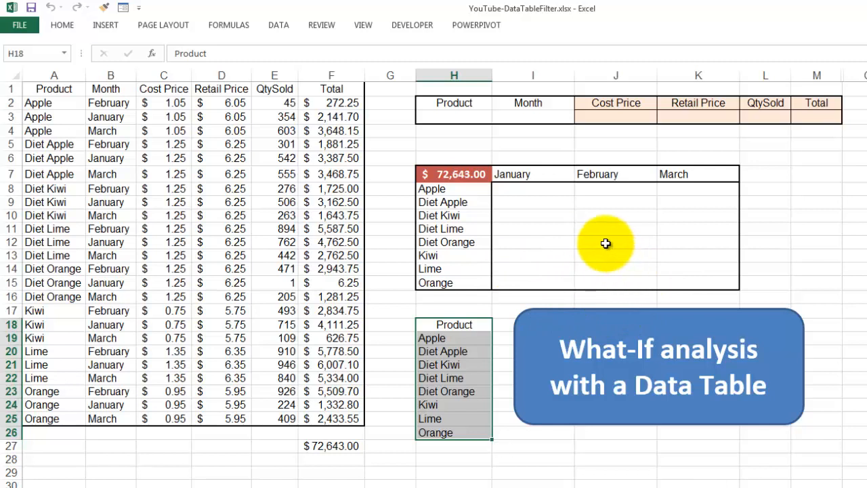
mouse_move(613, 248)
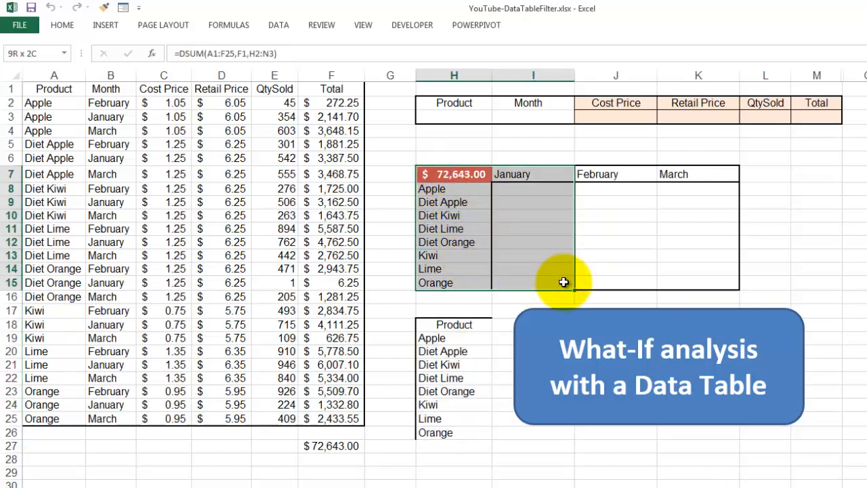
Step: Select the H7:K15 product-by-month grid and open What-If Analysis on the DATA tab
click(454, 174)
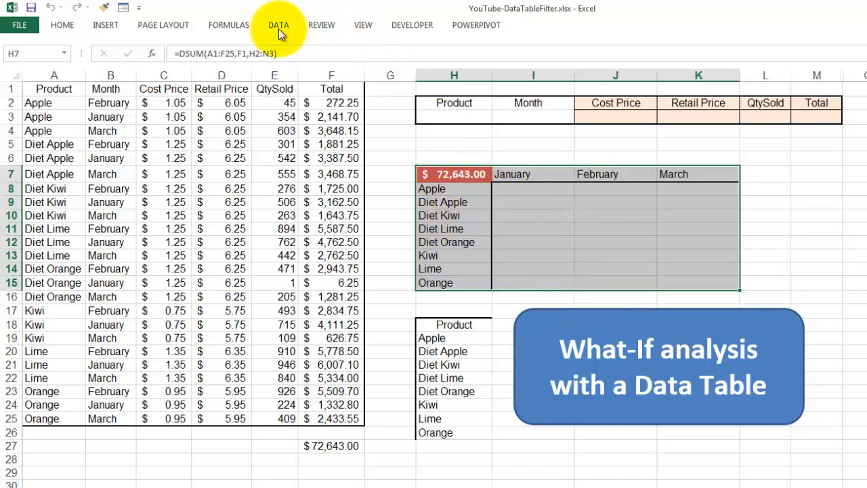
click(279, 25)
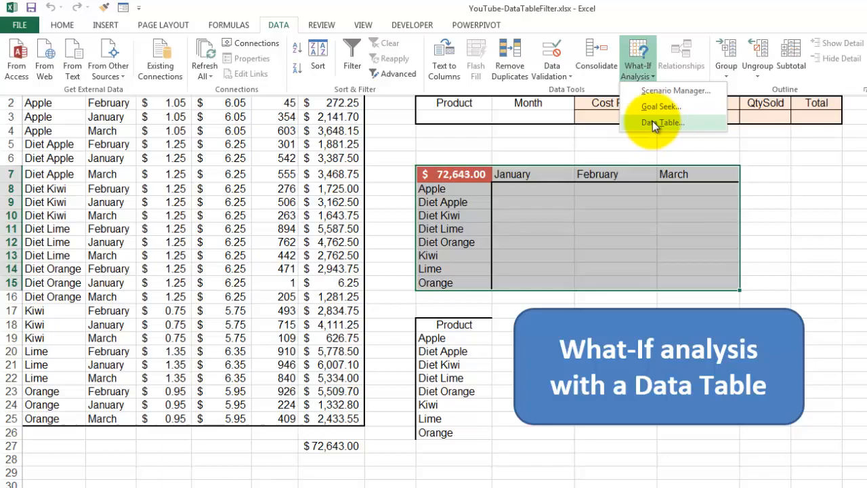
click(662, 123)
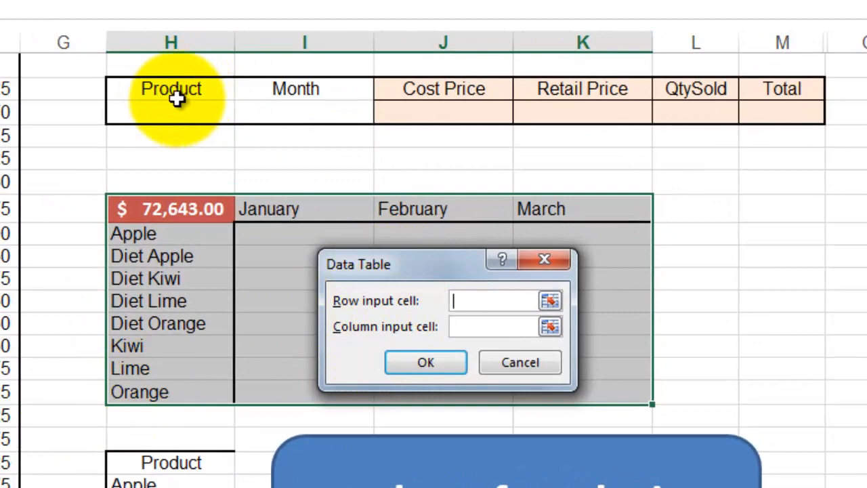
mouse_move(129, 95)
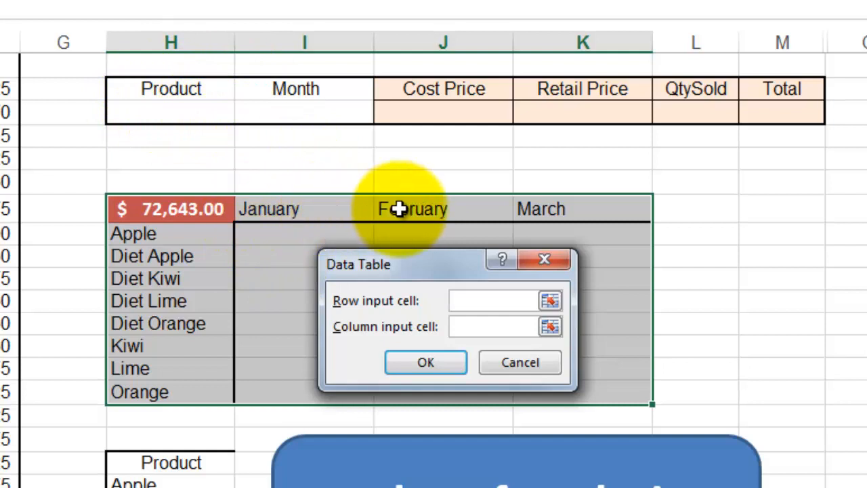
mouse_move(285, 114)
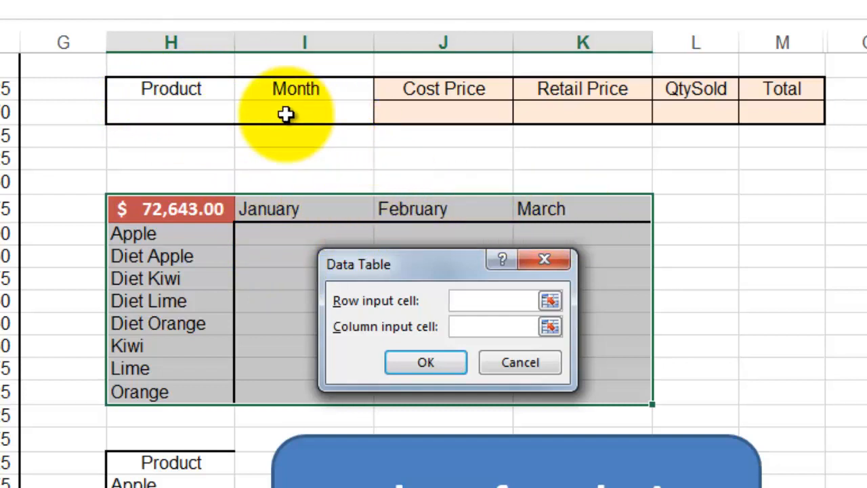
mouse_move(303, 113)
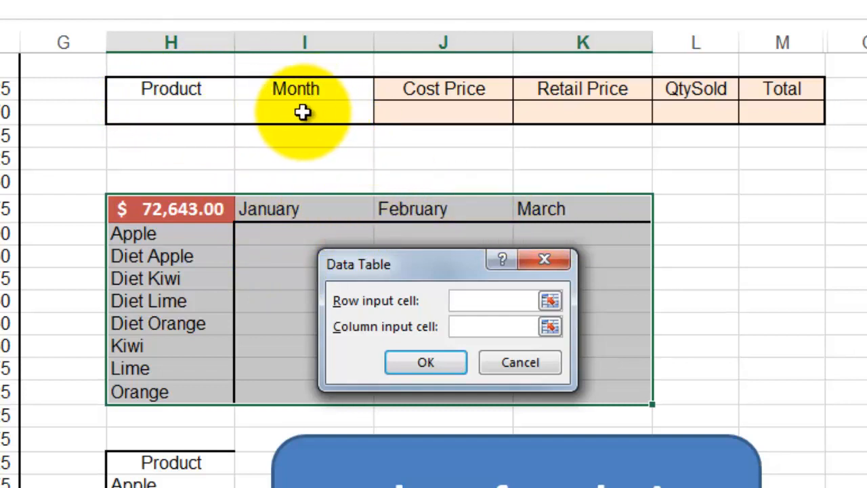
Step: Set the Data Table row input cell to the Month criteria cell $I$3
click(303, 102)
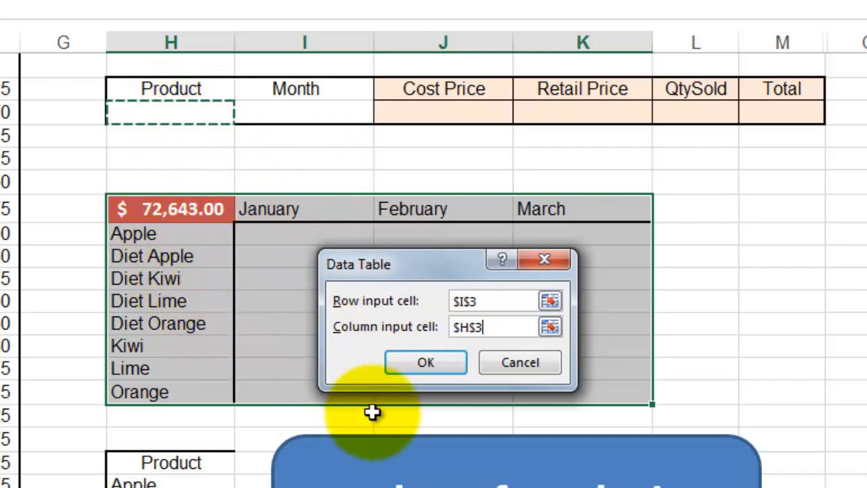
mouse_move(393, 420)
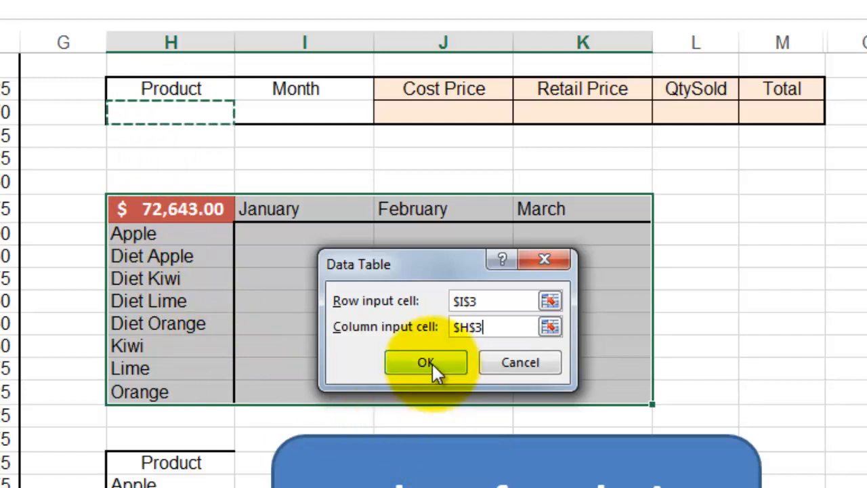
Step: Confirm the Data Table so the grid fills with TABLE formulas using I3 and H3
click(425, 363)
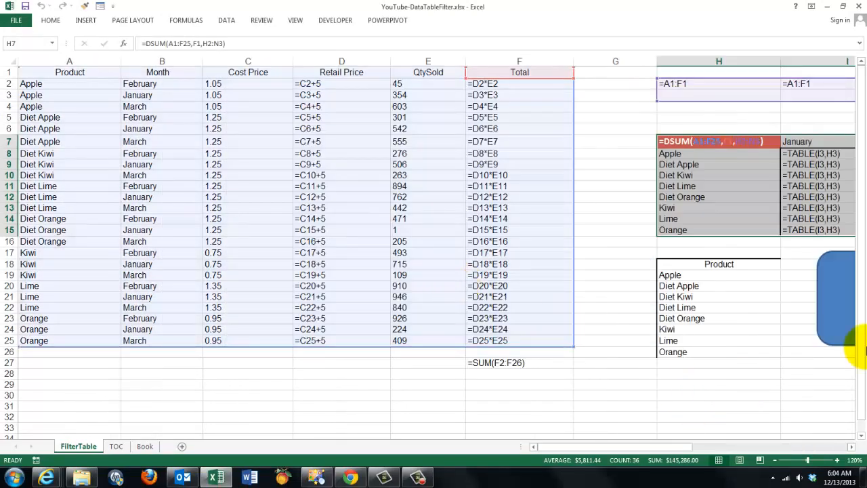
scroll(right, 3)
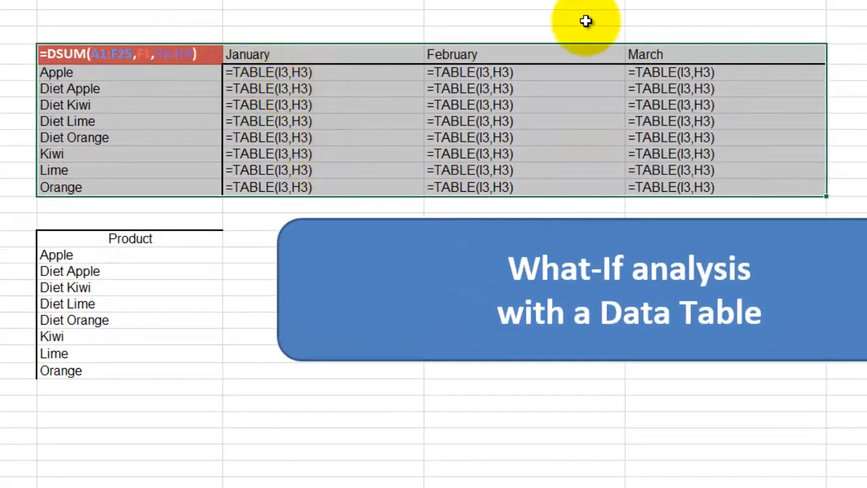
mouse_move(312, 188)
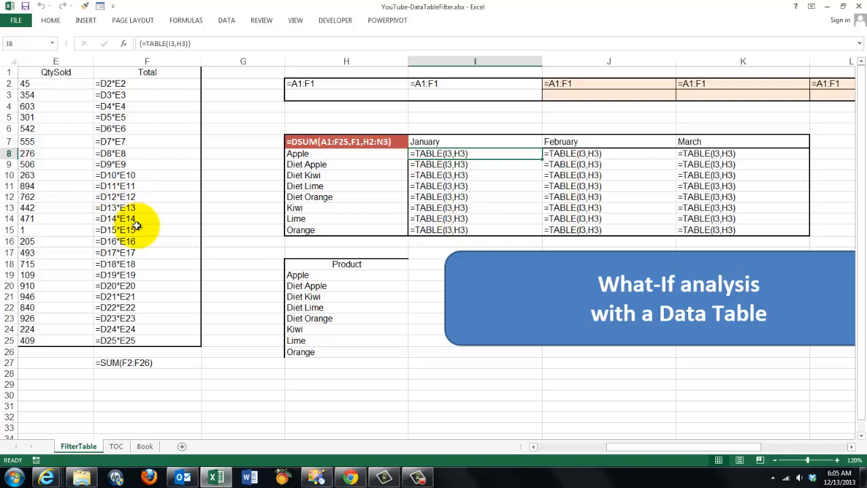
mouse_move(71, 269)
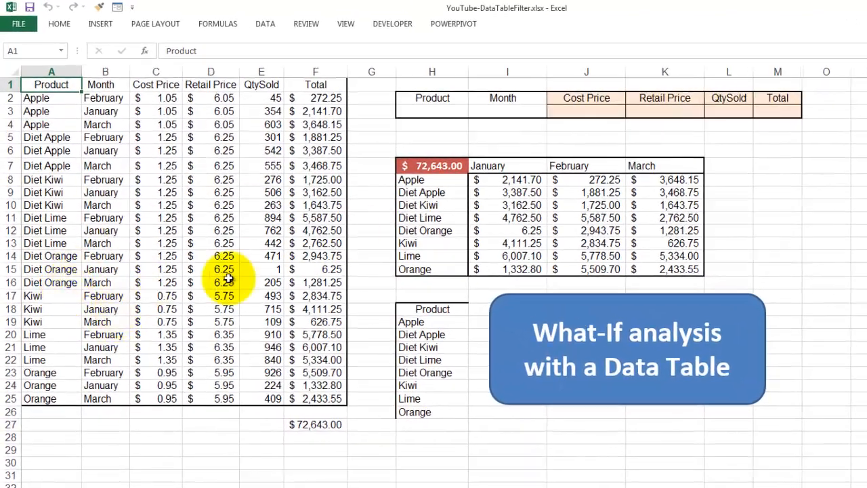
mouse_move(432, 287)
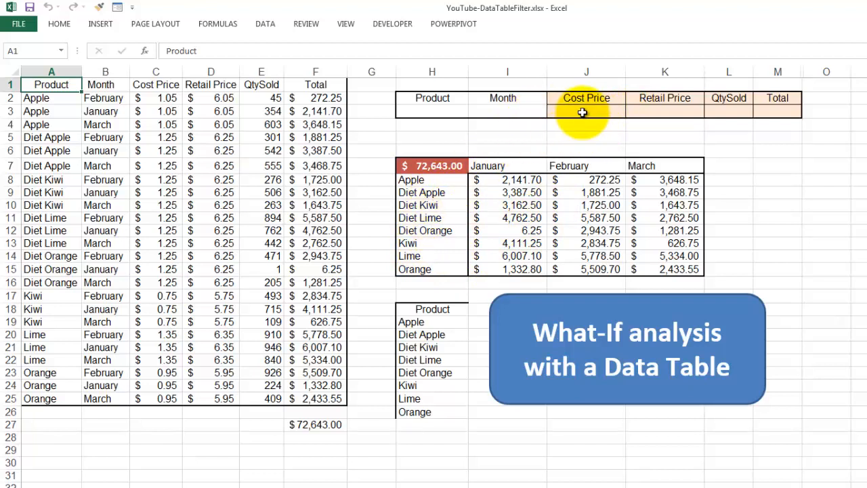
Step: Enter criteria >1 under Cost Price and >100 under QtySold, giving $55,515.70
click(587, 112)
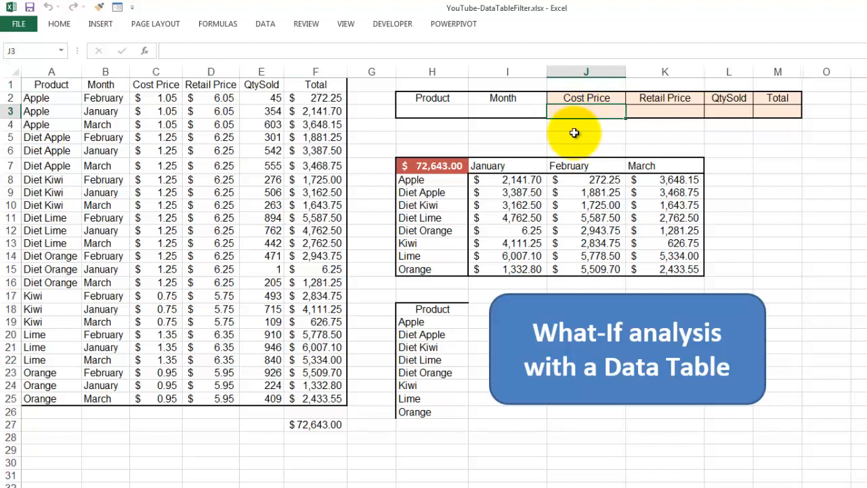
text(>)
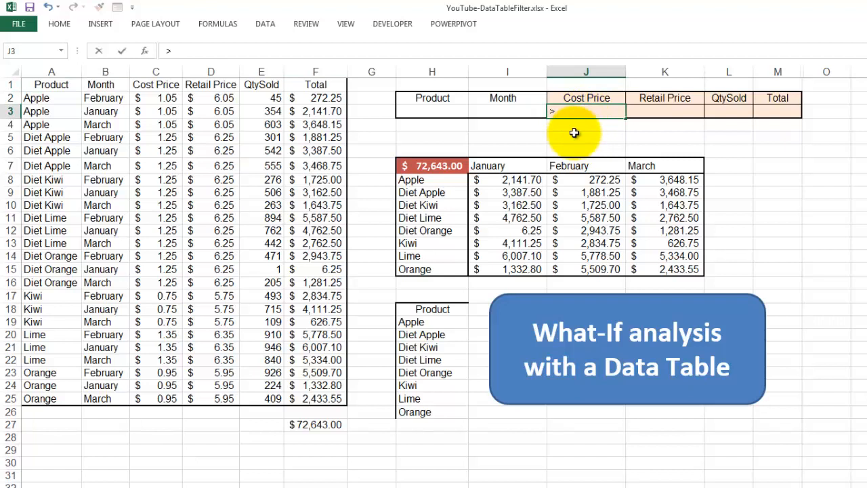
text(1)
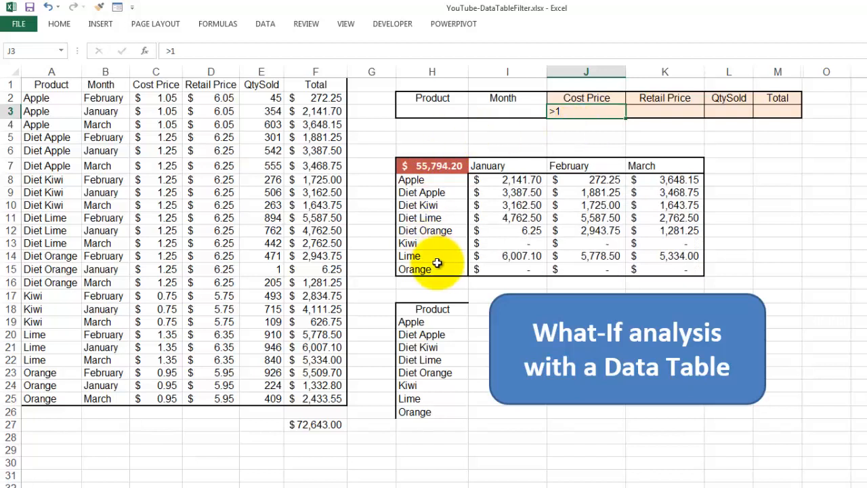
mouse_move(441, 266)
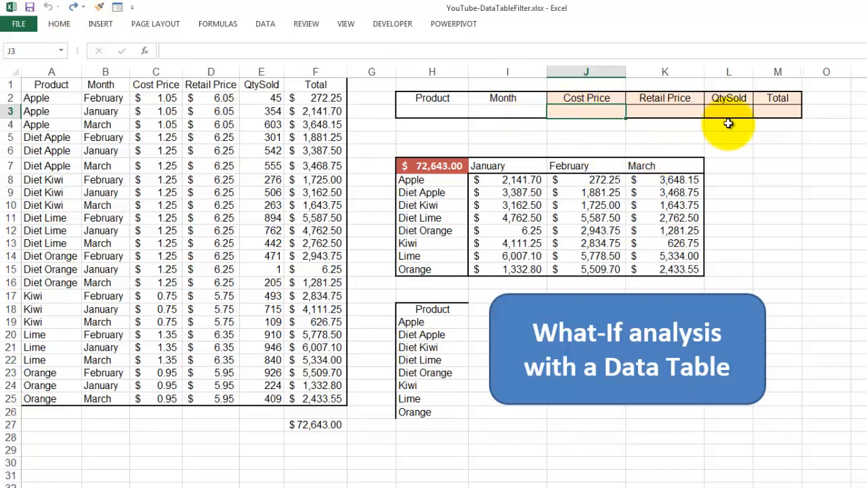
click(729, 112)
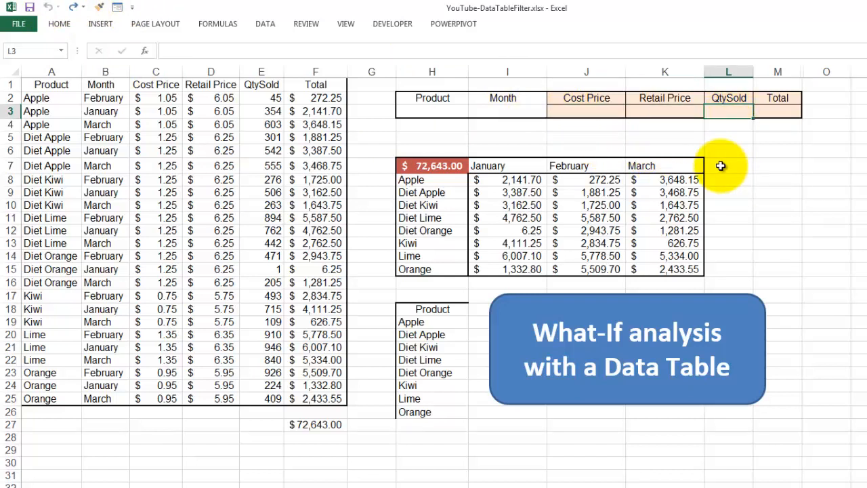
text(>100)
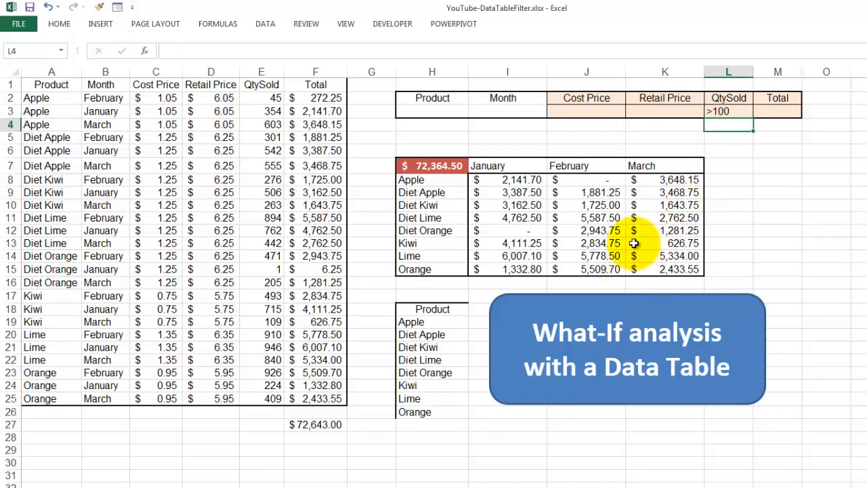
click(729, 112)
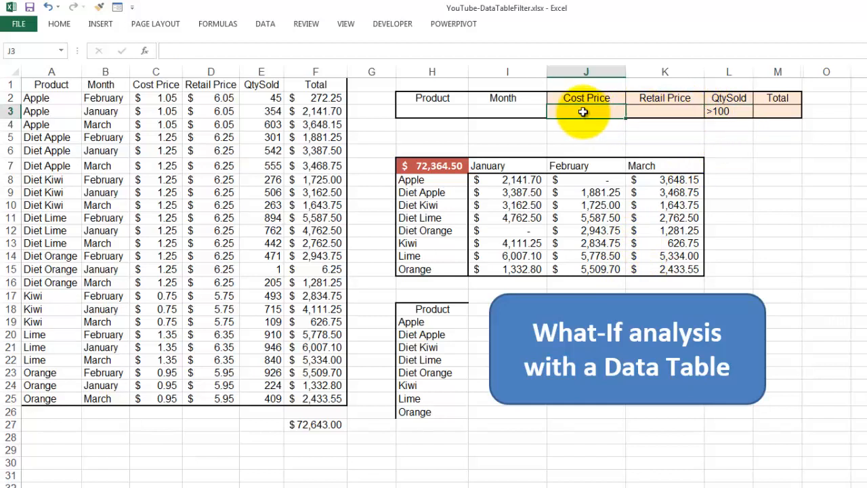
text(>1)
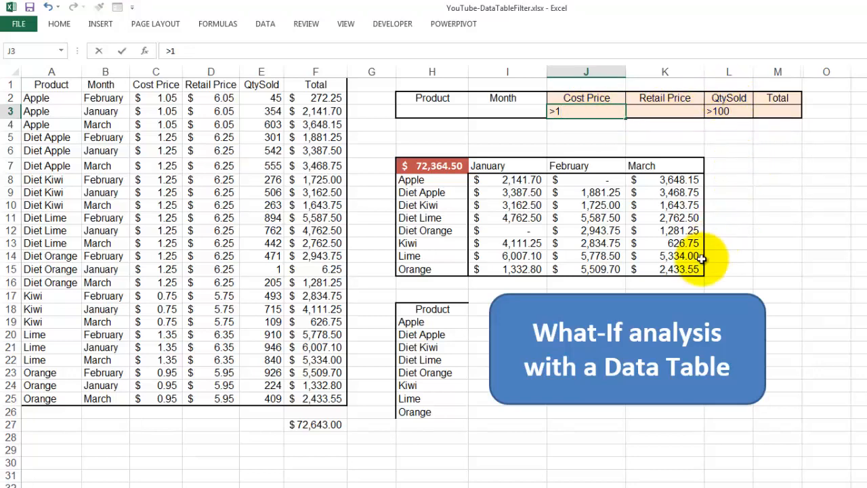
click(586, 124)
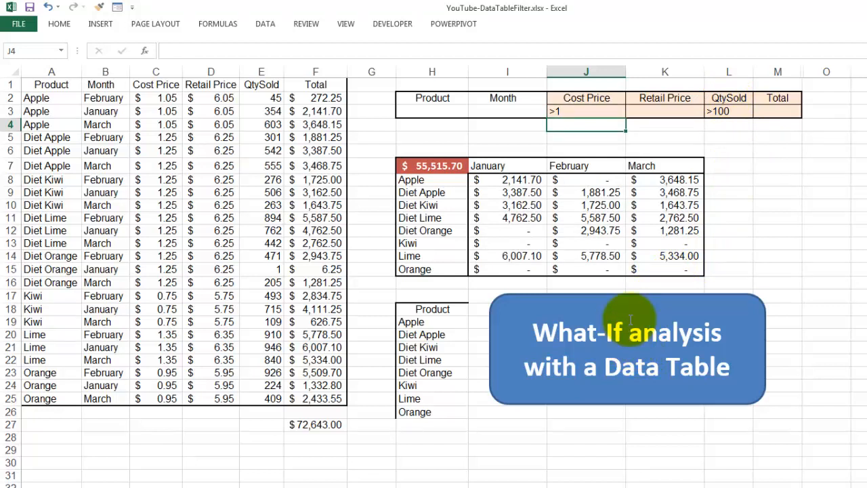
mouse_move(784, 112)
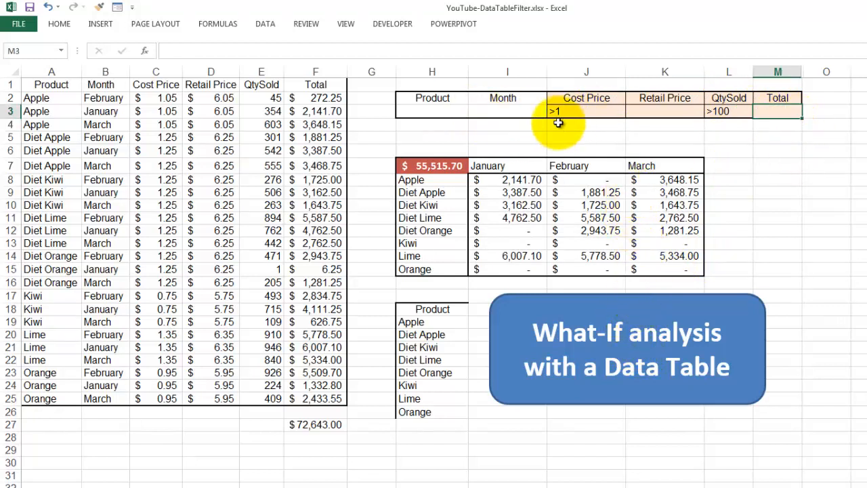
Step: Clear the J3:L3 criteria to restore $72,643.00 and add a Product header in N2
drag(556, 111, 718, 111)
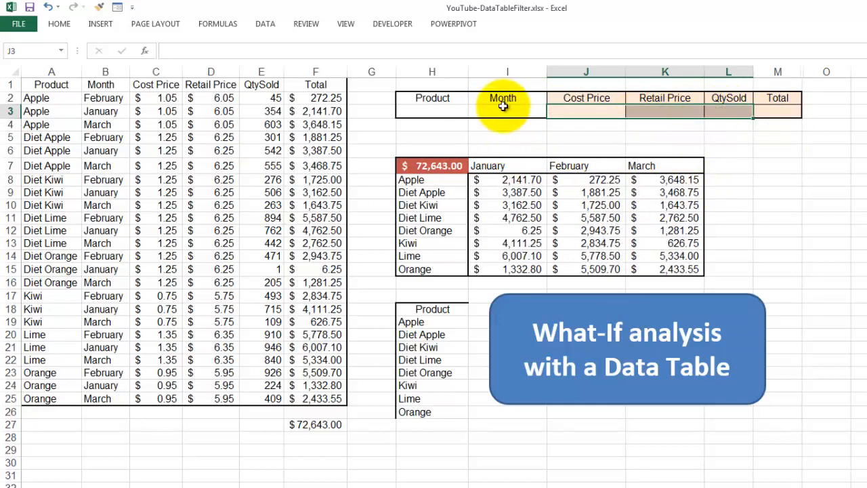
click(432, 111)
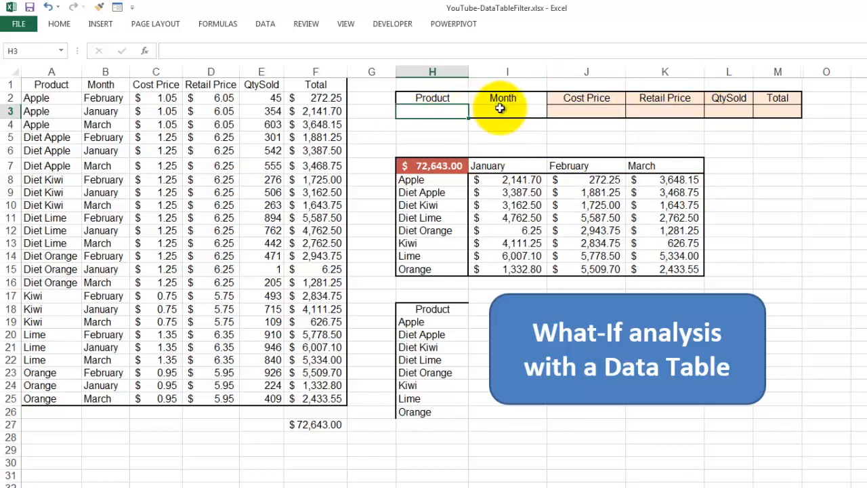
click(508, 112)
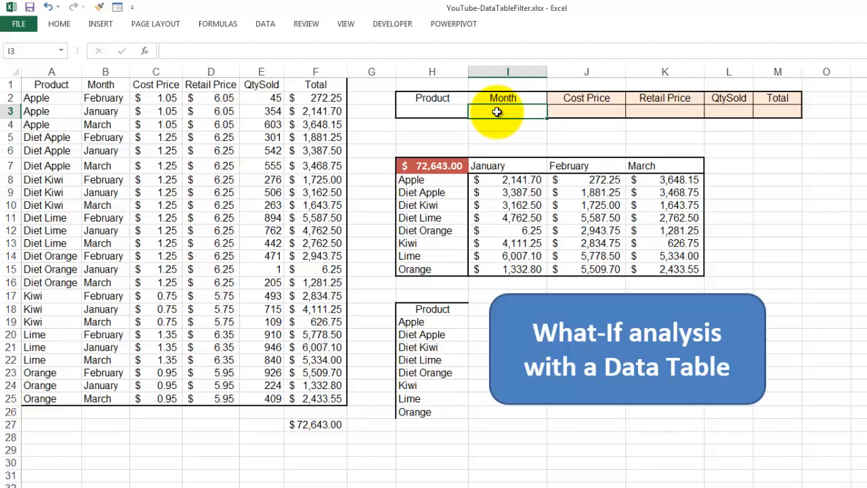
mouse_move(488, 128)
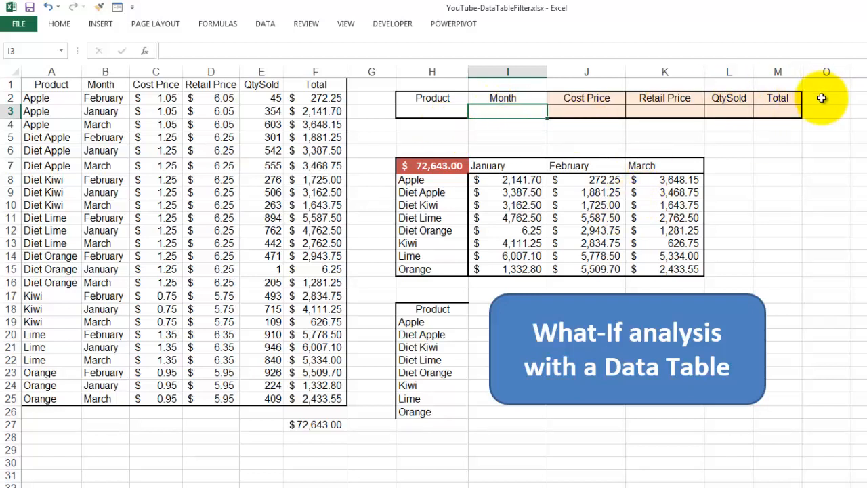
click(778, 72)
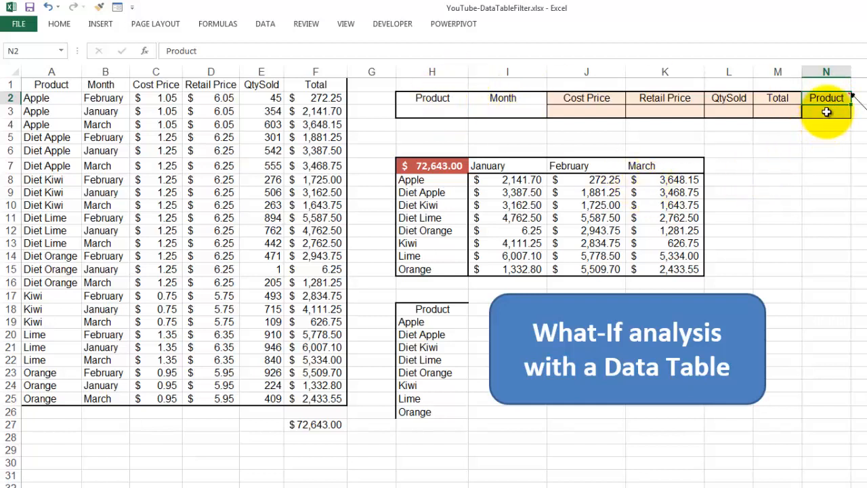
Step: Enter Kiwi in N3, then replace it with the wildcard D*
click(826, 111)
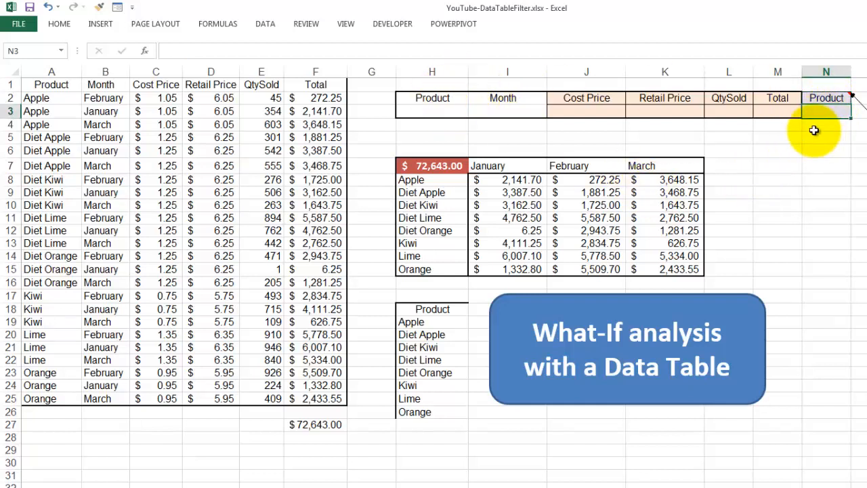
text(Kiwi)
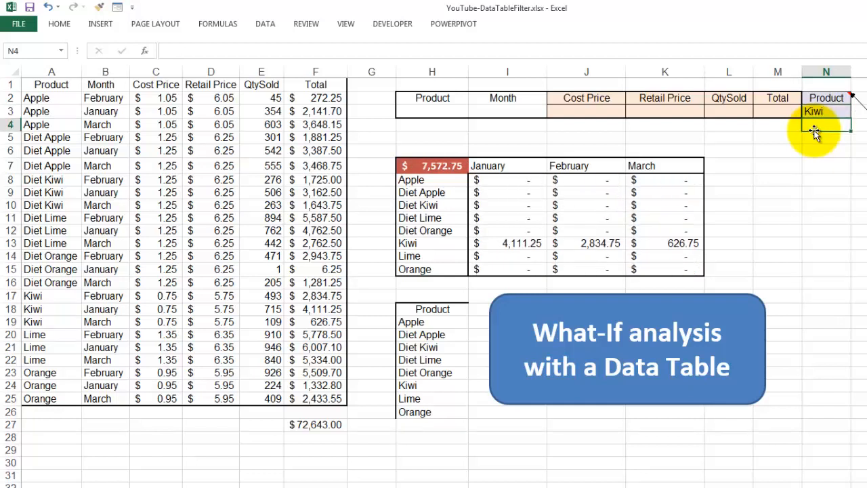
click(826, 111)
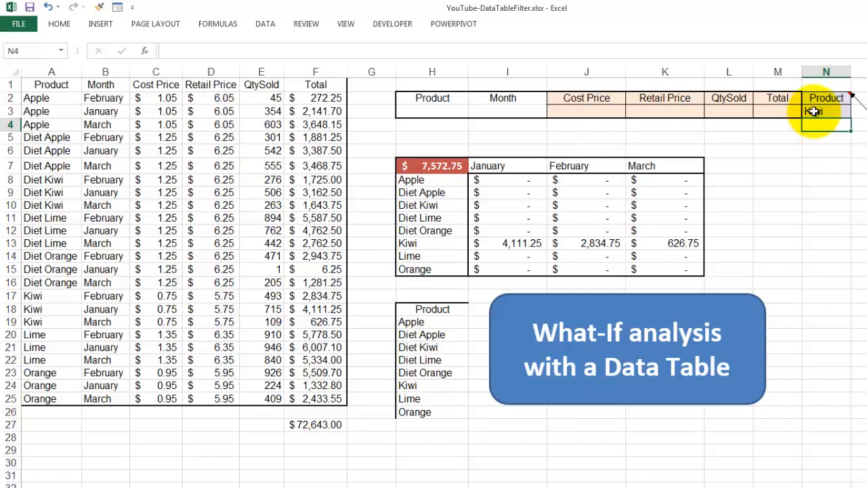
click(826, 111)
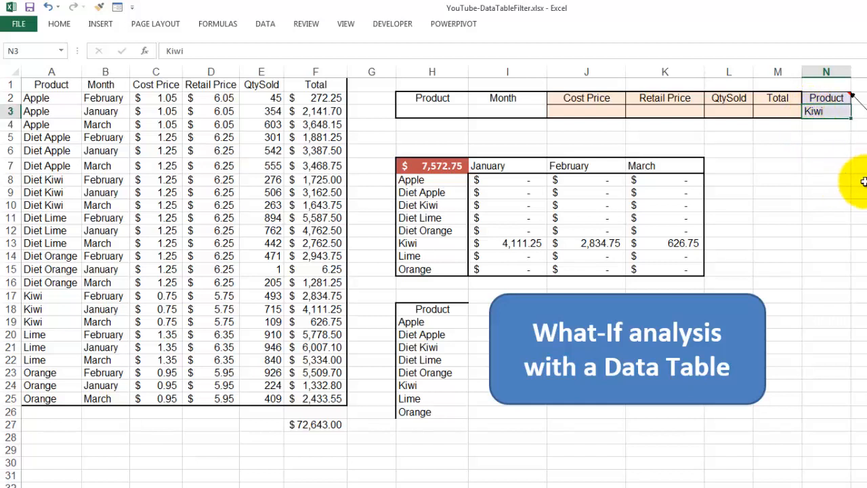
text(D)
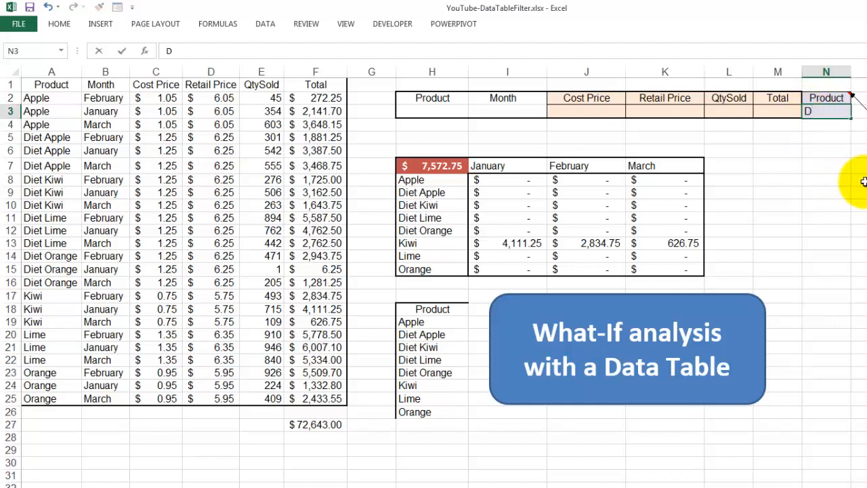
text(*)
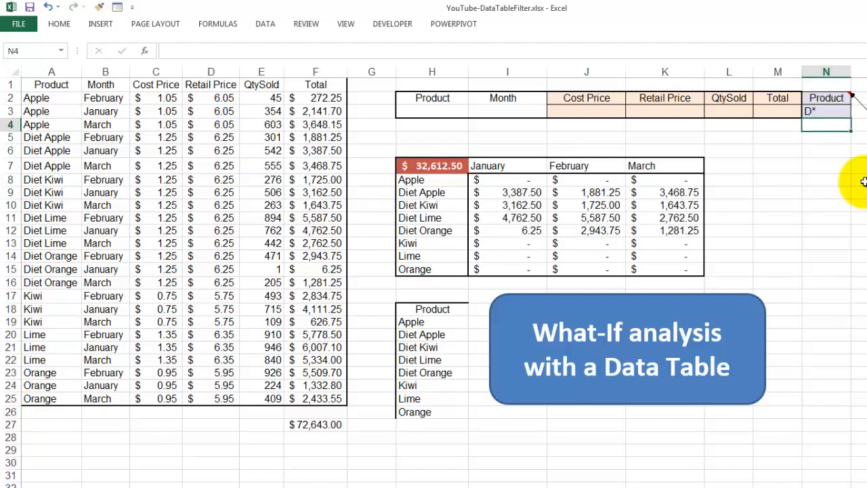
mouse_move(848, 120)
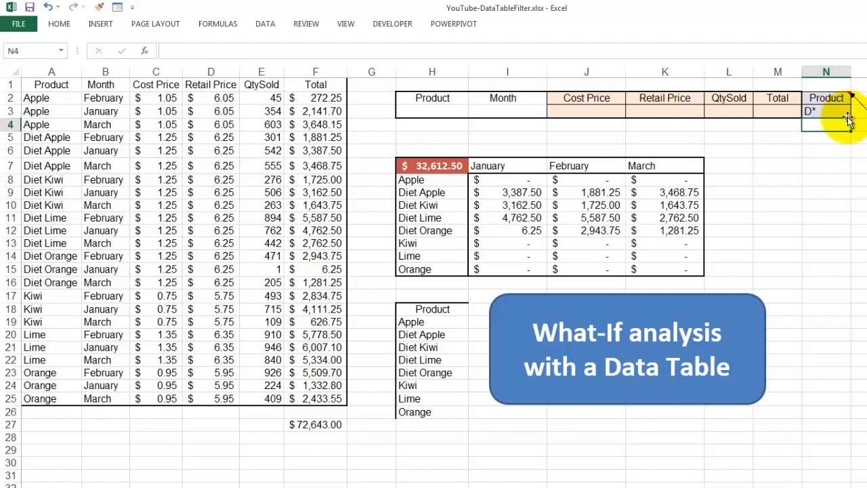
click(826, 111)
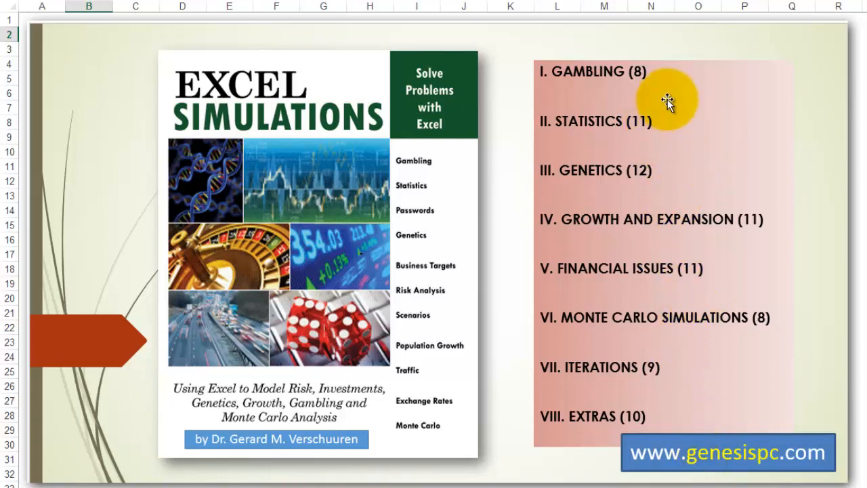
mouse_move(600, 94)
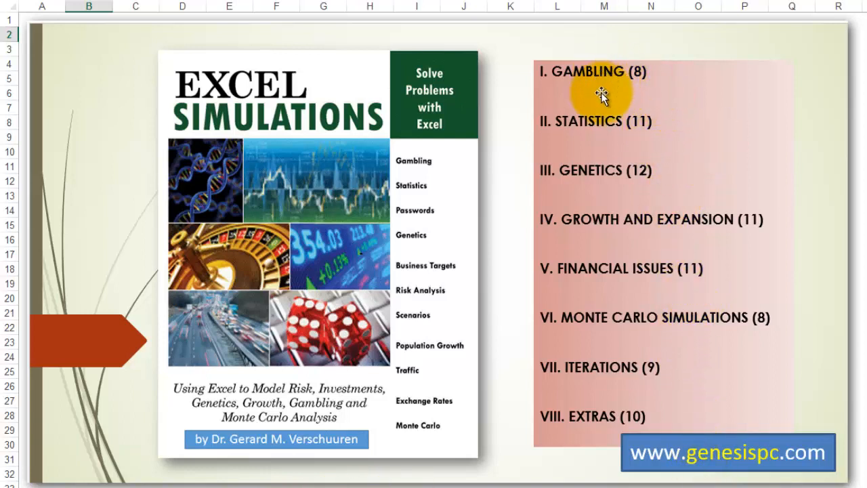
mouse_move(574, 284)
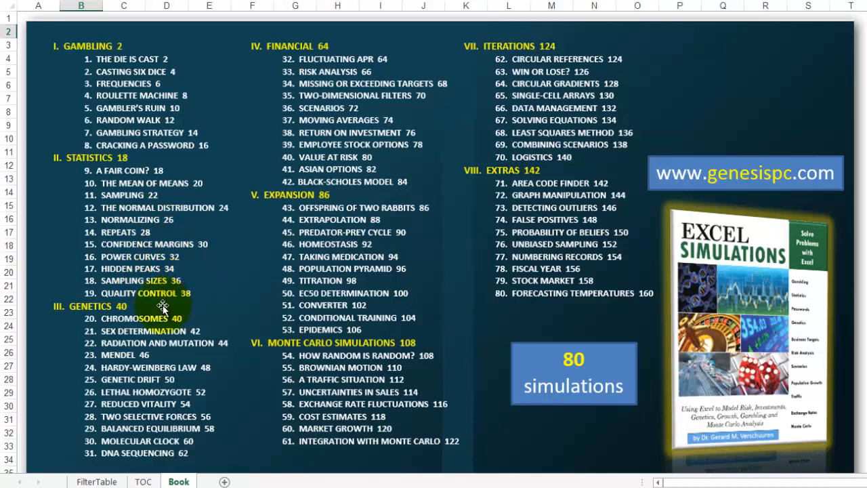
mouse_move(224, 444)
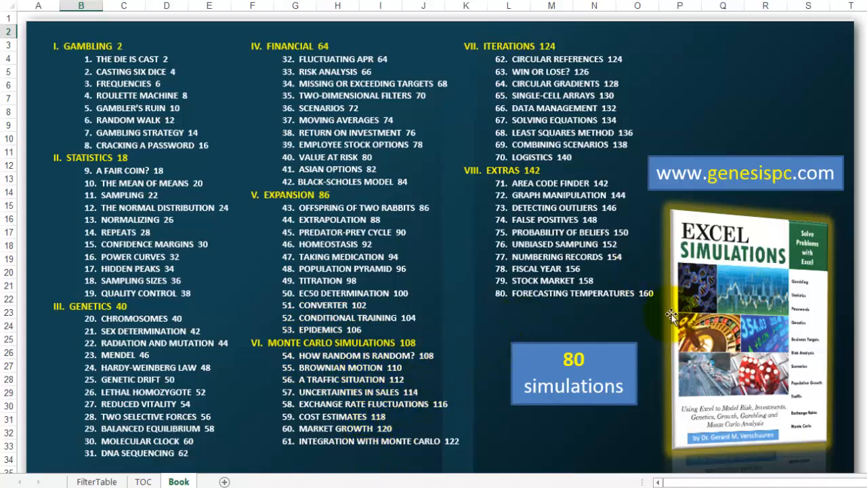
mouse_move(714, 161)
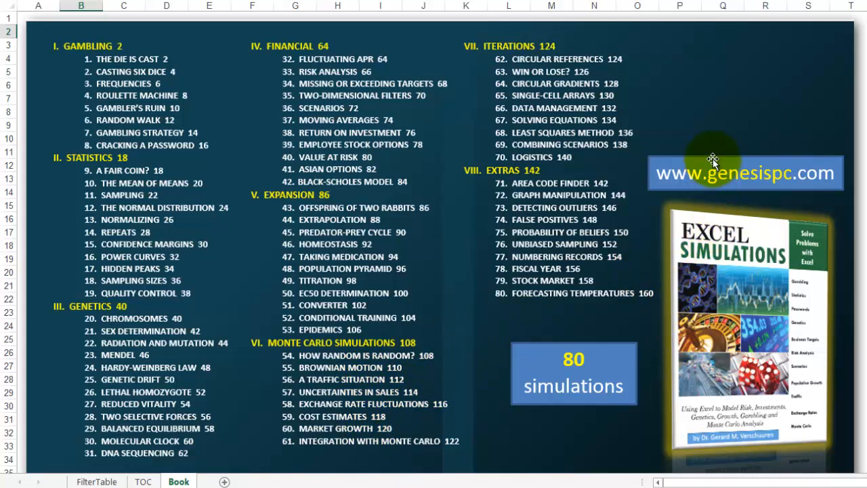